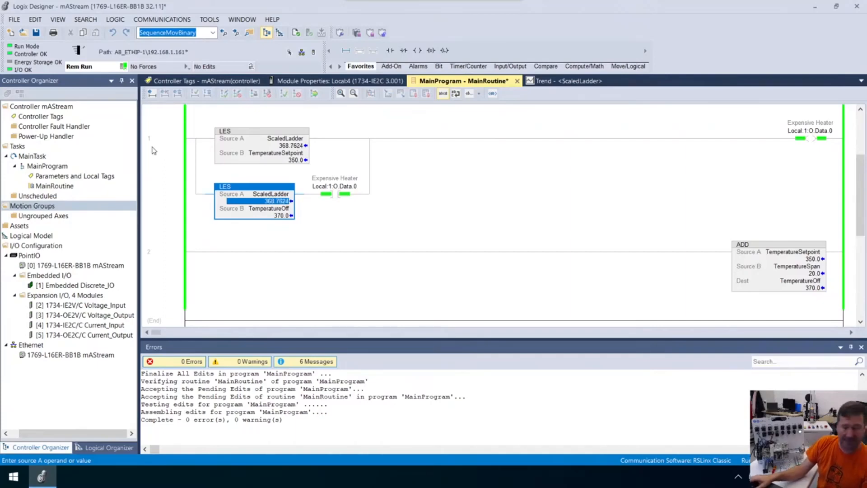
{"action": "mouse_move", "coordinate": [339, 204]}
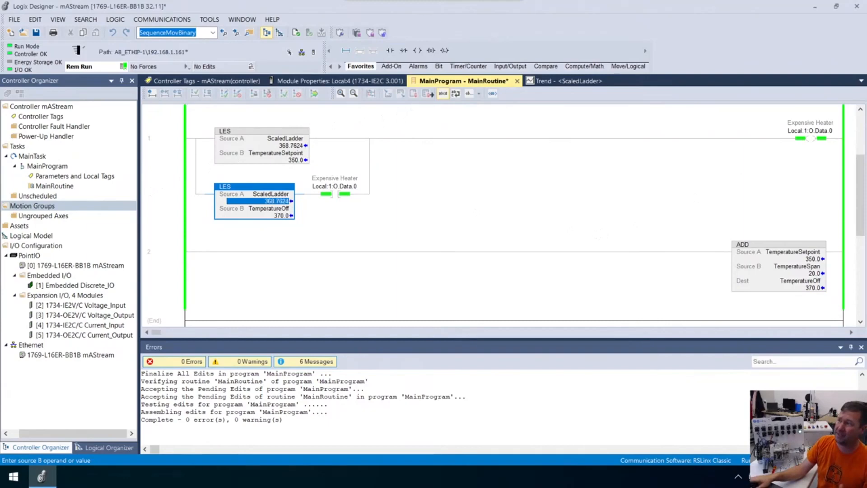
Create a new Function Block Diagram routine named Function_Block under MainProgram
{"action": "scroll", "scroll_direction": "down", "scroll_amount": 3}
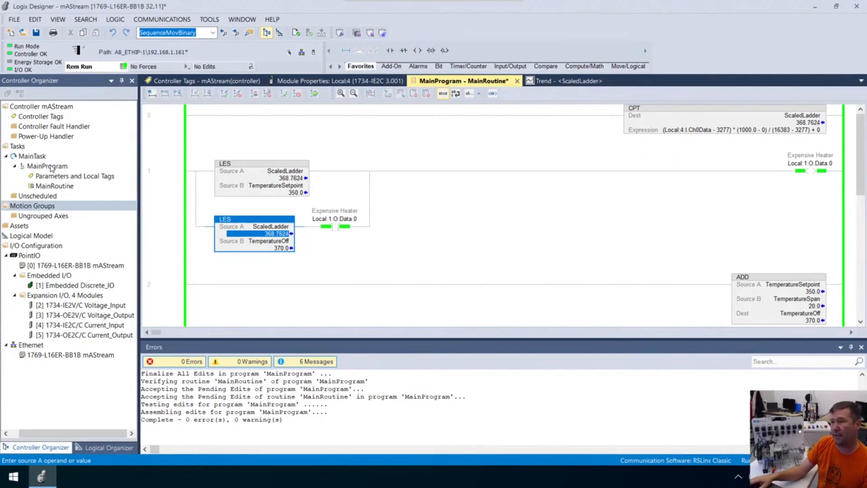
{"action": "right_click", "coordinate": [47, 166]}
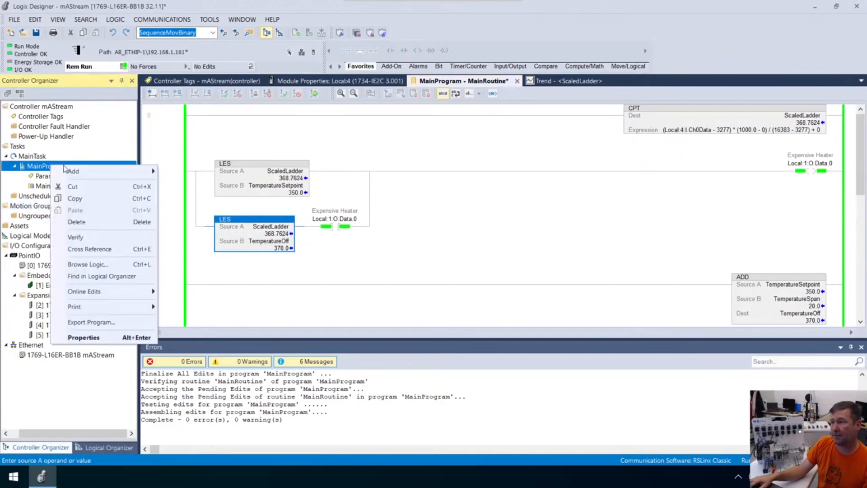
{"action": "left_click", "coordinate": [72, 171]}
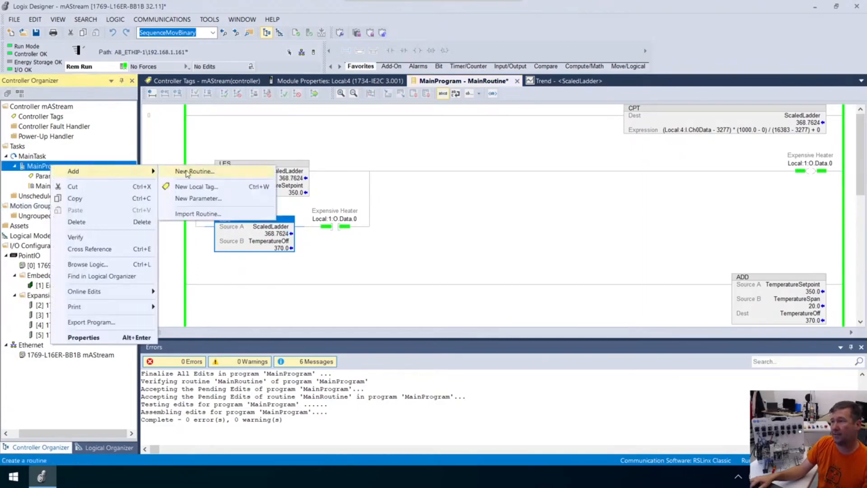
{"action": "left_click", "coordinate": [194, 171]}
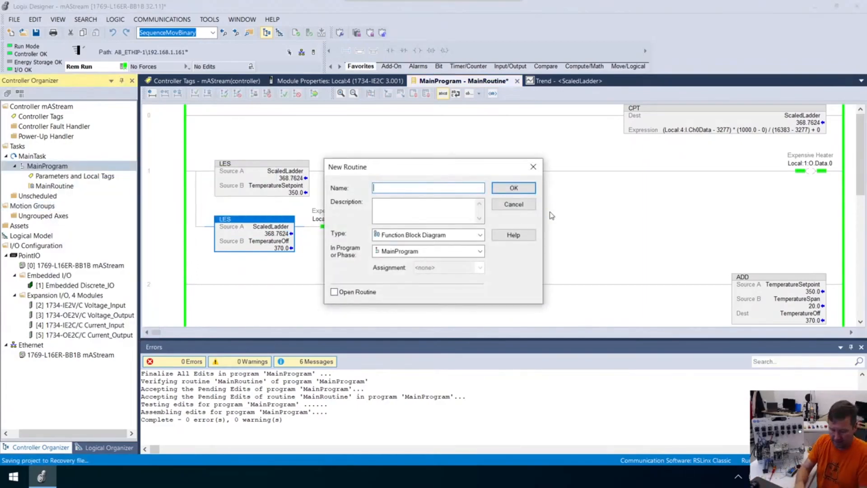
{"action": "type", "text": "Function"}
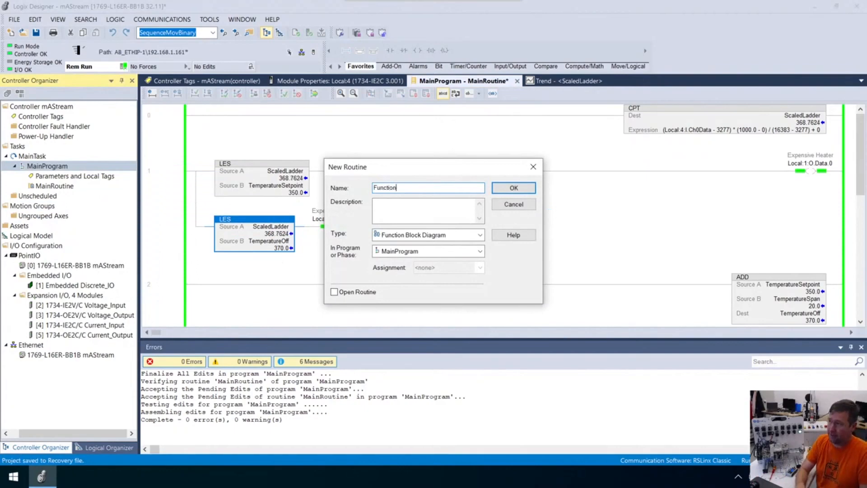
{"action": "type", "text": "_Block"}
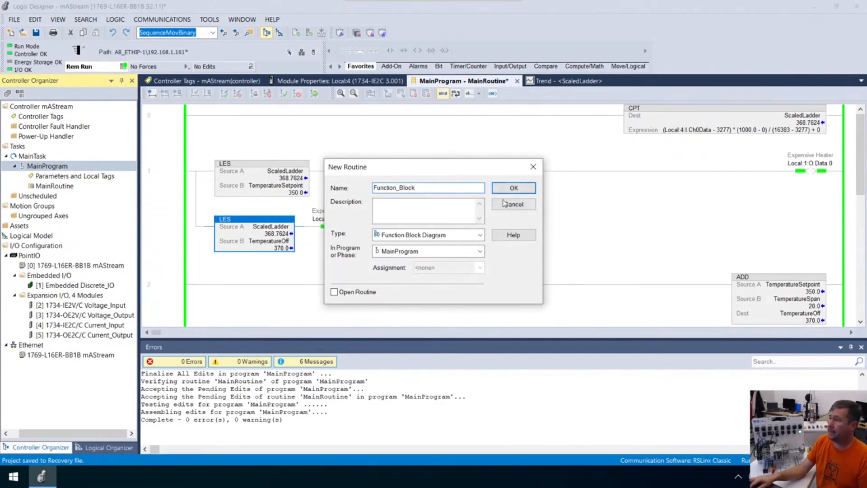
{"action": "mouse_move", "coordinate": [541, 186]}
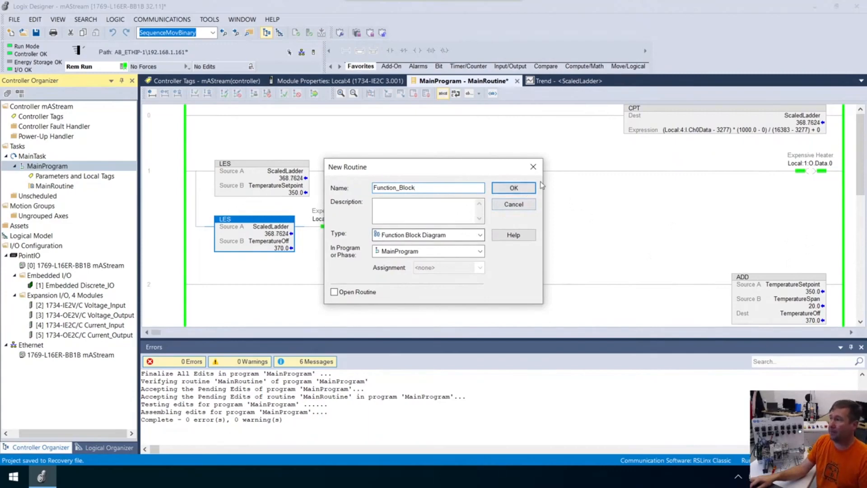
{"action": "left_click", "coordinate": [513, 188]}
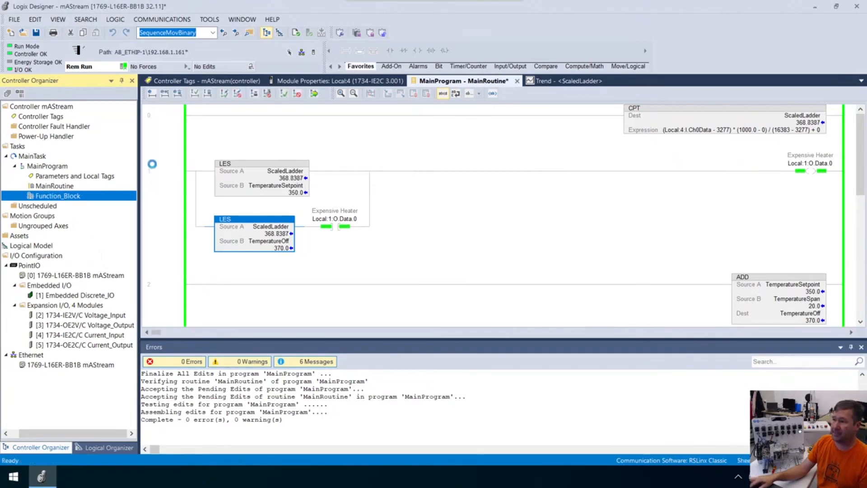
Verify the empty Function_Block routine, getting zero errors and a not-reachable warning
{"action": "double_click", "coordinate": [57, 195]}
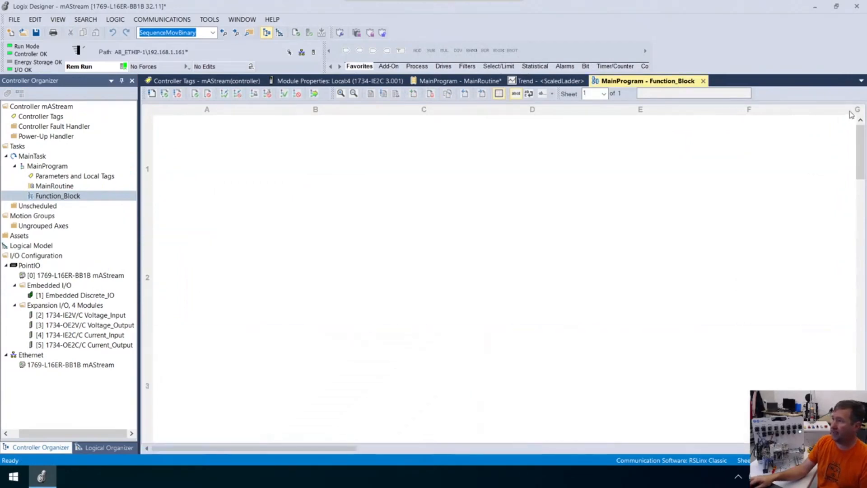
{"action": "mouse_move", "coordinate": [175, 275]}
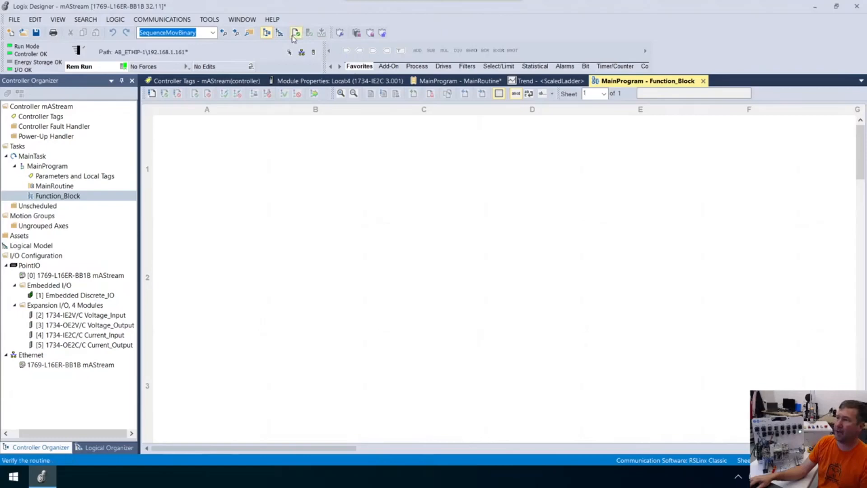
{"action": "left_click", "coordinate": [296, 33]}
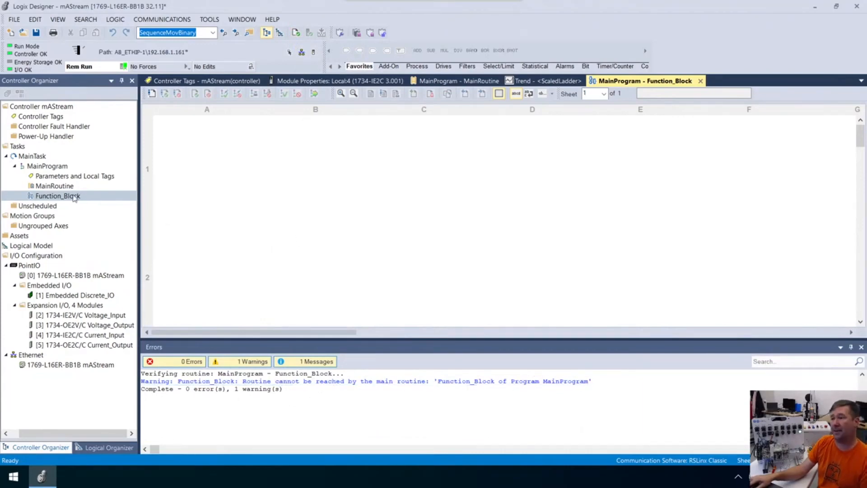
Add a JSR calling Function_Block in MainRoutine and rescale the copied CPT rung to 4–20
{"action": "left_click", "coordinate": [54, 185]}
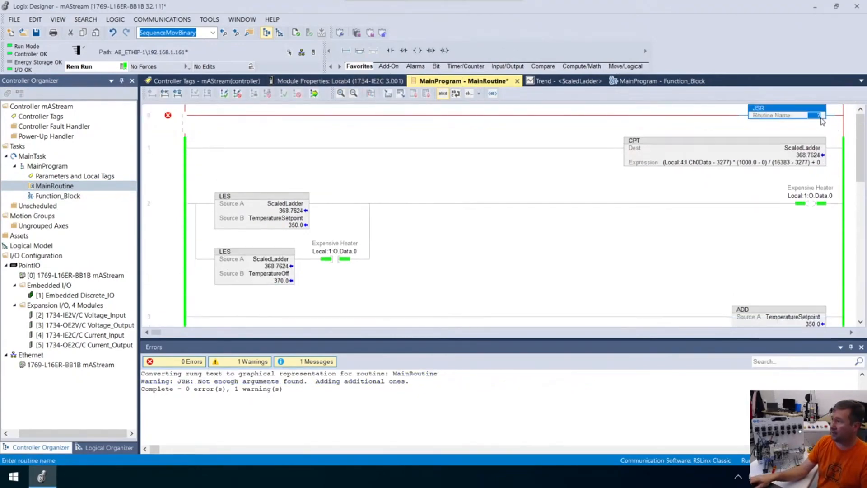
{"action": "type", "text": "Function_Block"}
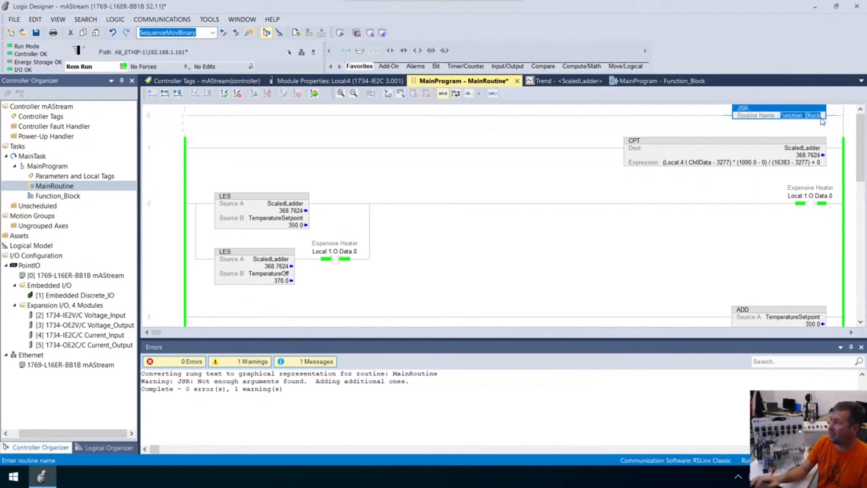
{"action": "mouse_move", "coordinate": [181, 173]}
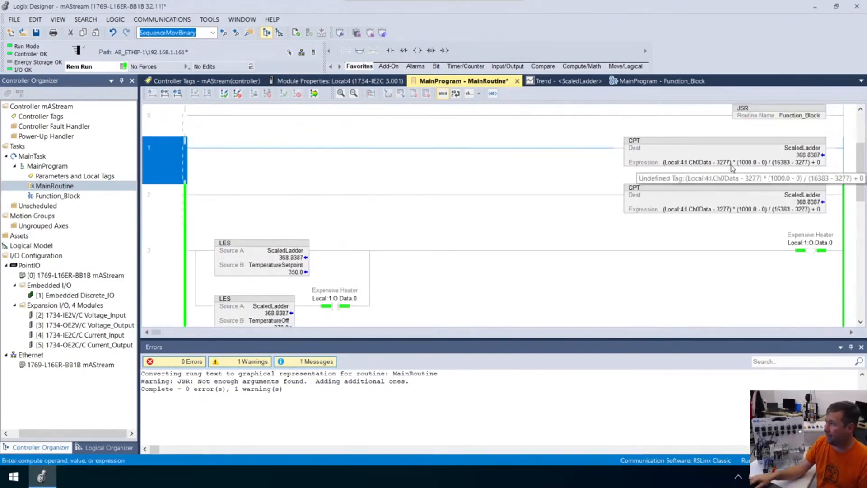
{"action": "double_click", "coordinate": [719, 162]}
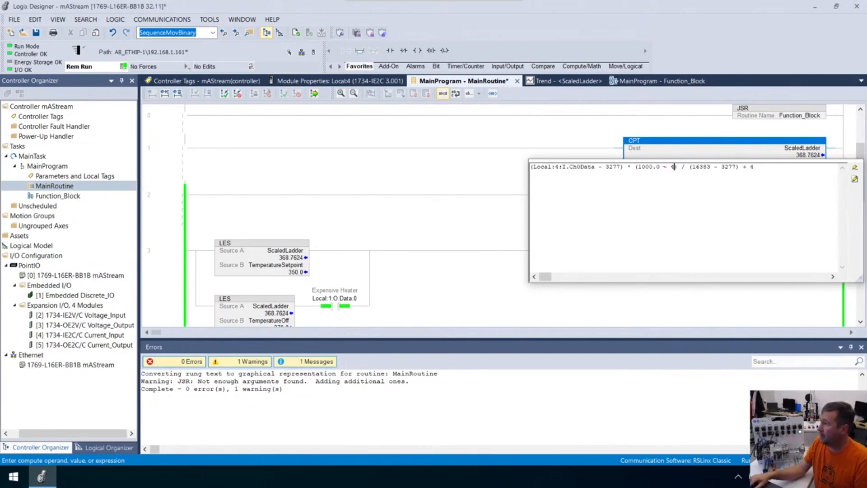
{"action": "double_click", "coordinate": [646, 166]}
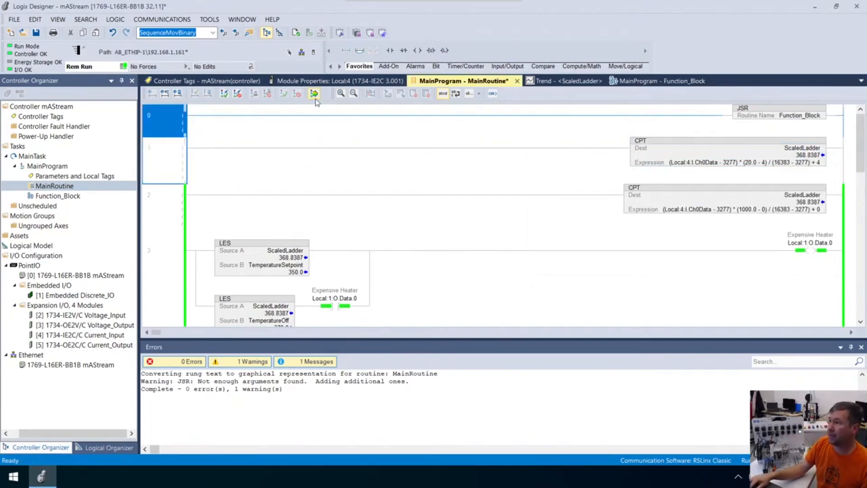
Finalize all pending edits in the program so ScaledLadder reads 4.0
{"action": "left_click", "coordinate": [314, 93]}
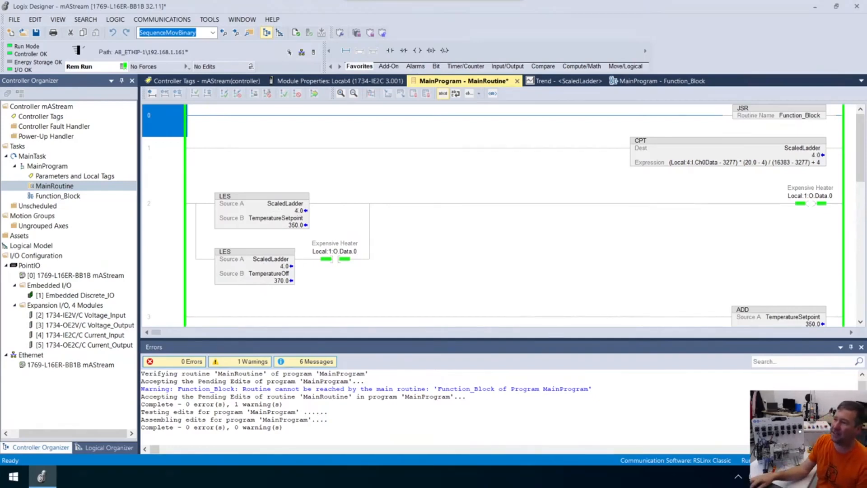
Place an SCL scaling block, SCL_01, in the Function_Block diagram from the Process instruction set
{"action": "left_click", "coordinate": [57, 196]}
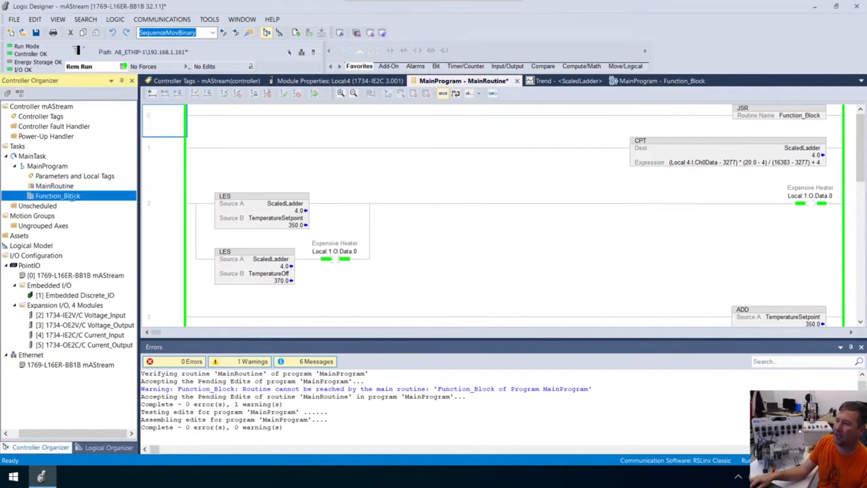
{"action": "double_click", "coordinate": [56, 195]}
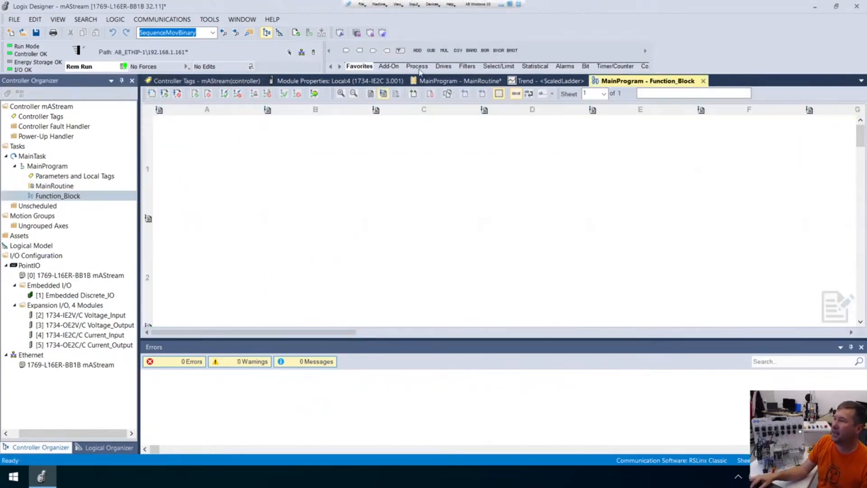
{"action": "mouse_move", "coordinate": [416, 66]}
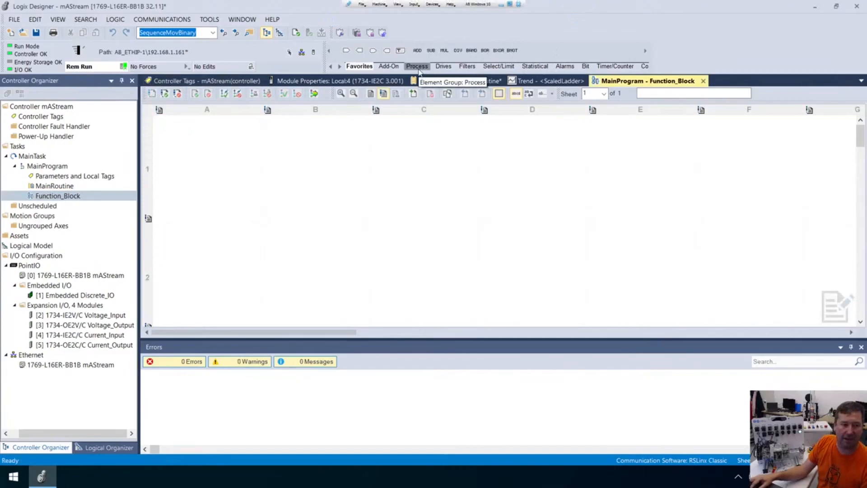
{"action": "left_click", "coordinate": [416, 66]}
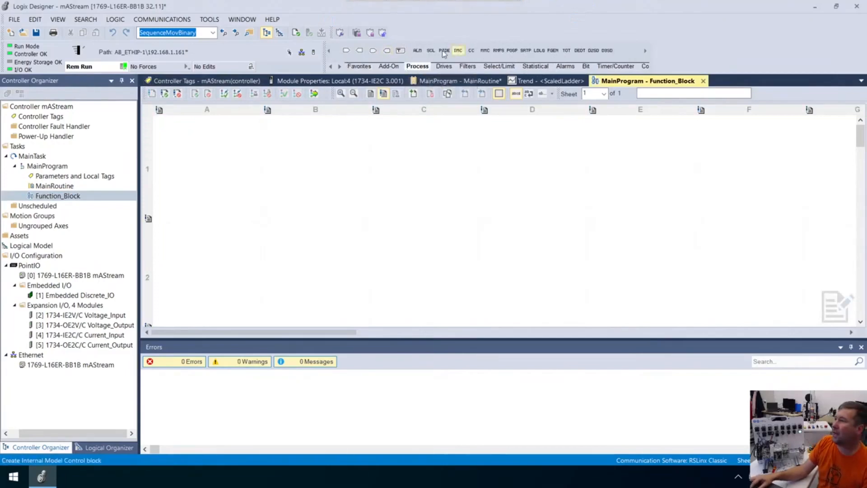
{"action": "mouse_move", "coordinate": [497, 49]}
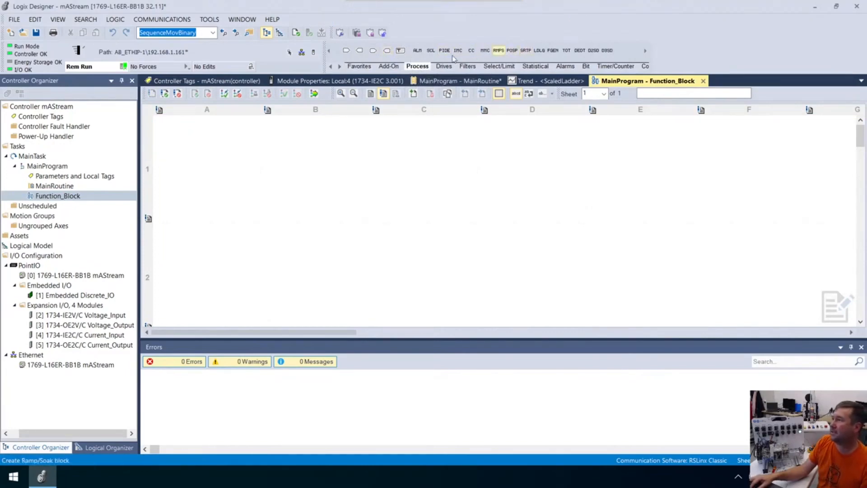
{"action": "left_click", "coordinate": [431, 51]}
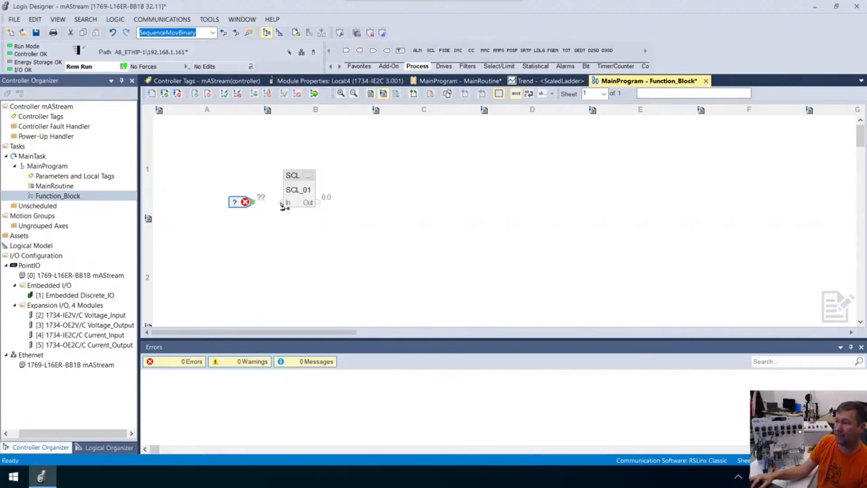
{"action": "mouse_move", "coordinate": [253, 206]}
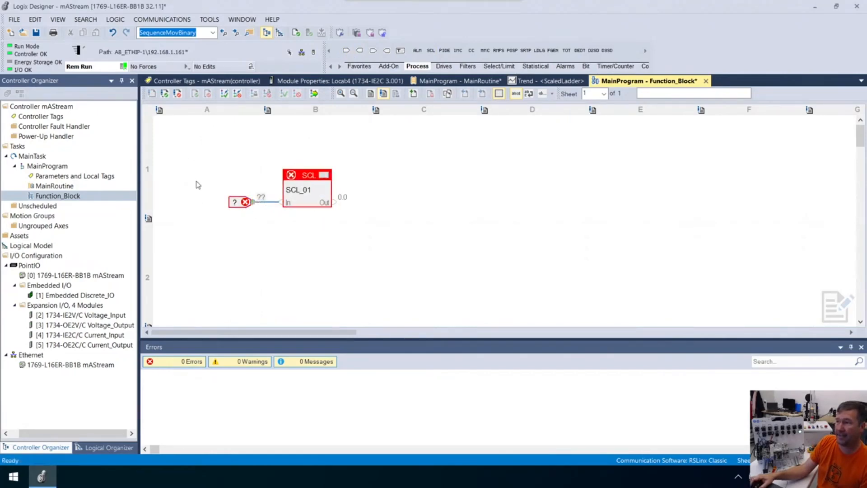
{"action": "mouse_move", "coordinate": [360, 51]}
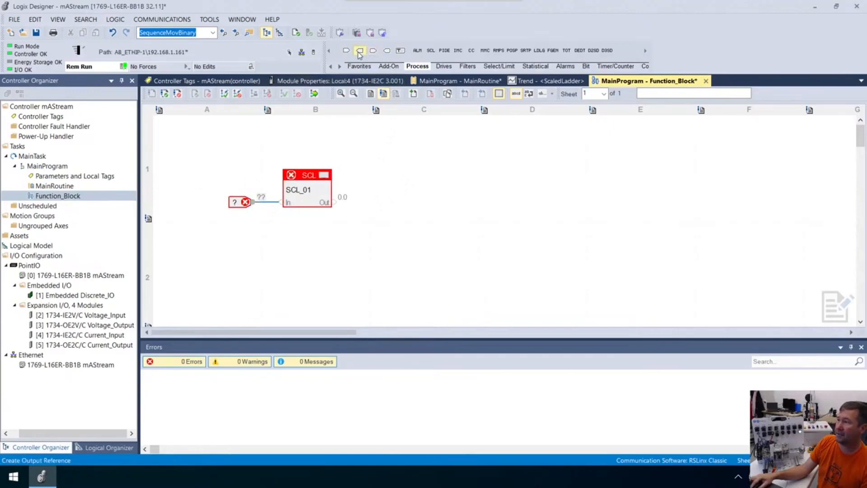
Wire SCL_01 input to Local:4:I.Ch0Data and output to a new REAL tag ScaledFunctionBlock
{"action": "left_click", "coordinate": [360, 51]}
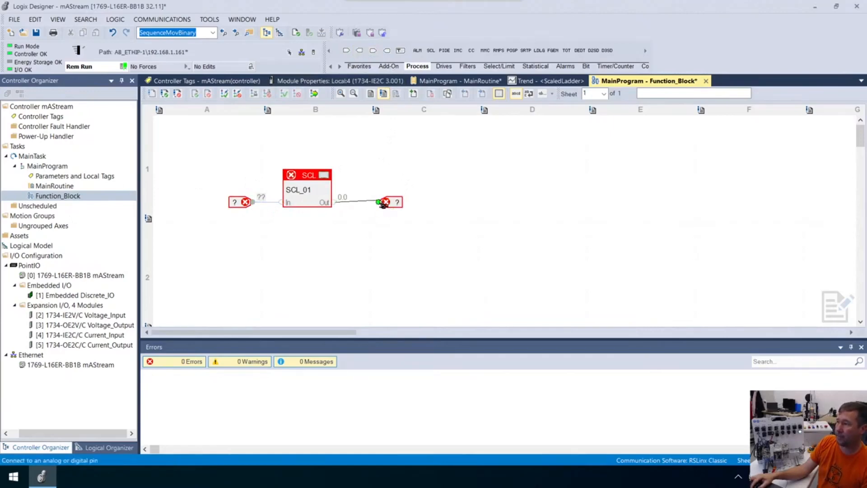
{"action": "left_click", "coordinate": [234, 202]}
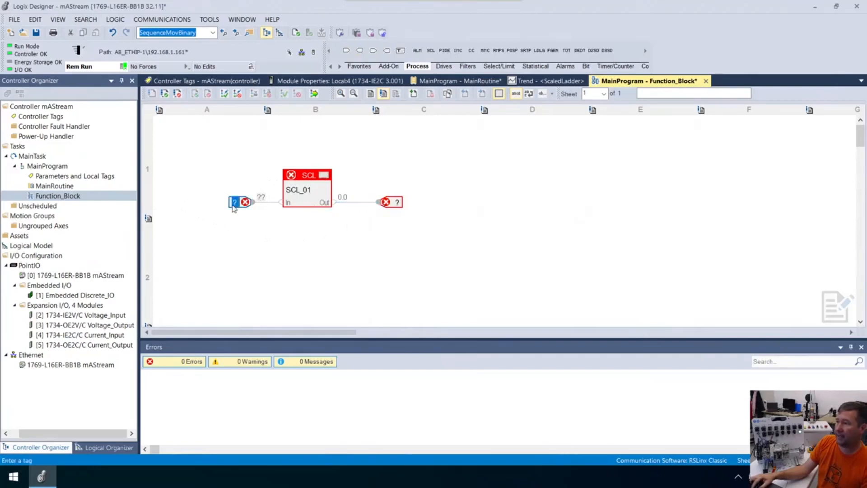
{"action": "double_click", "coordinate": [234, 201]}
{"action": "type", "text": "local:4:i."}
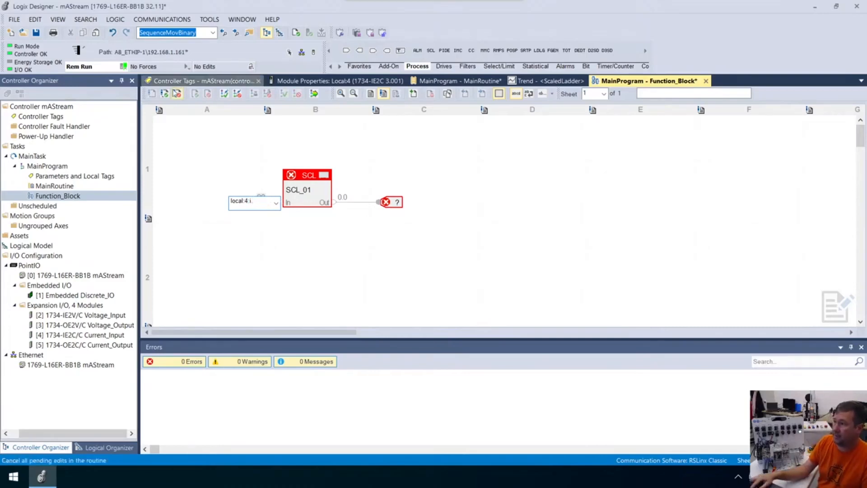
{"action": "left_click", "coordinate": [277, 200]}
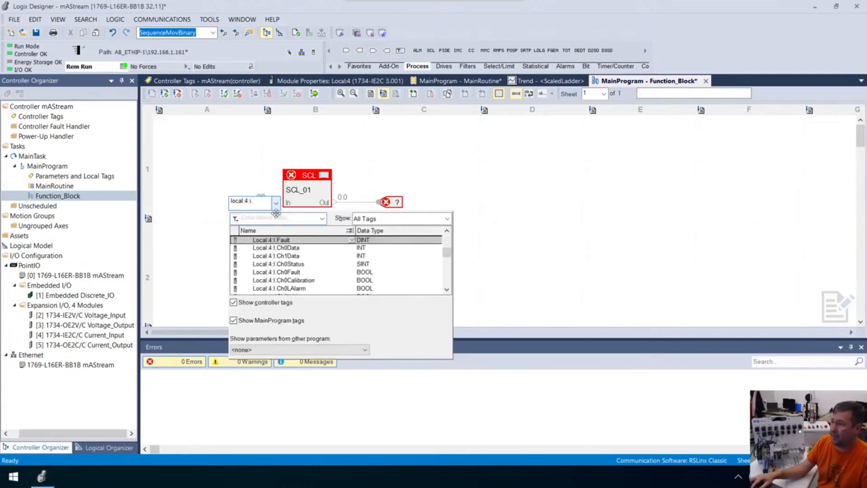
{"action": "mouse_move", "coordinate": [266, 255]}
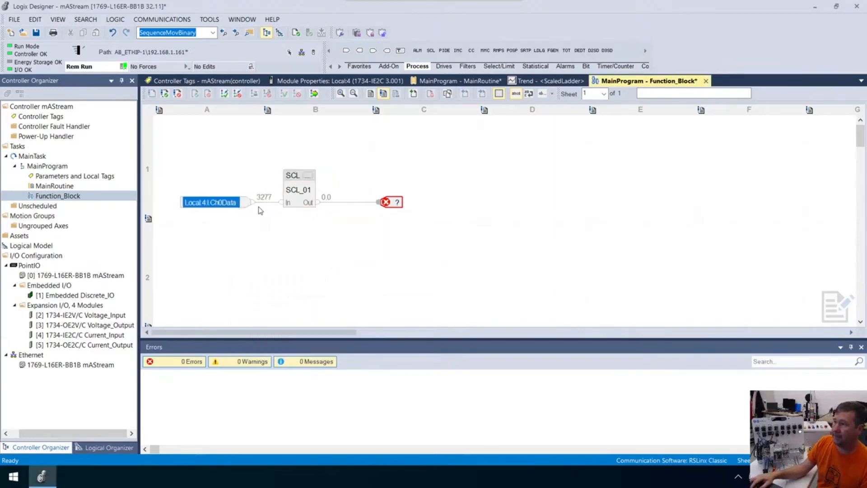
{"action": "mouse_move", "coordinate": [360, 198]}
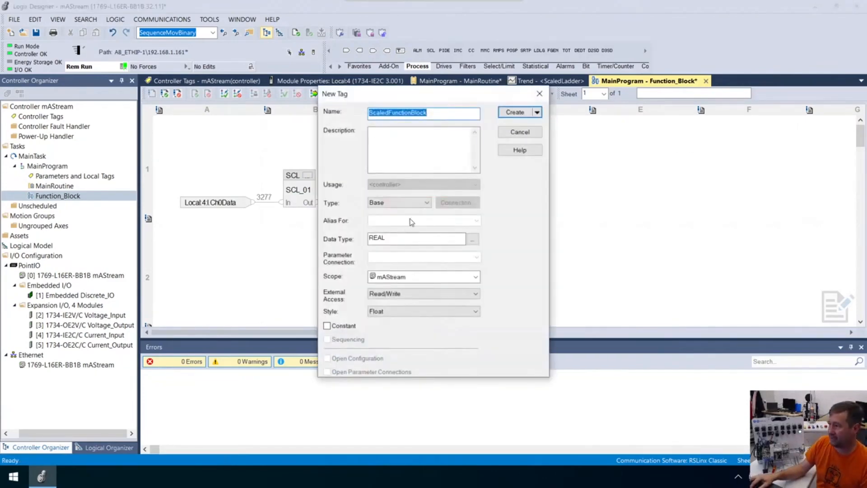
{"action": "left_click", "coordinate": [514, 112]}
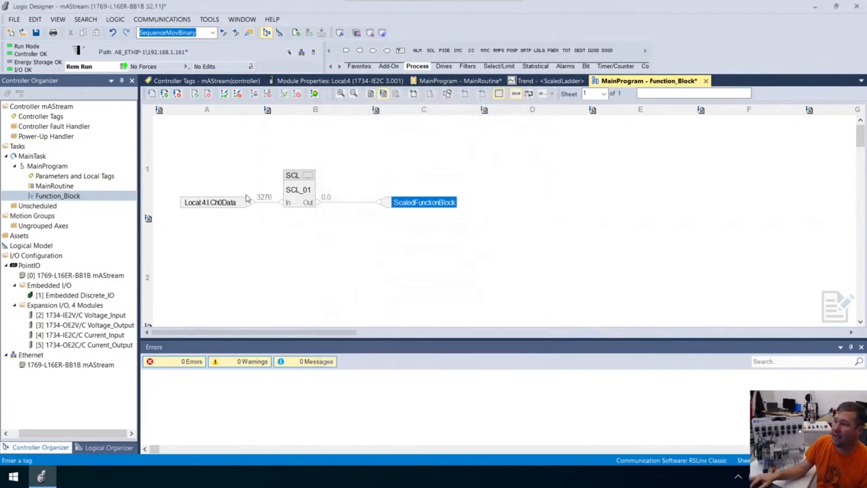
{"action": "mouse_move", "coordinate": [221, 202]}
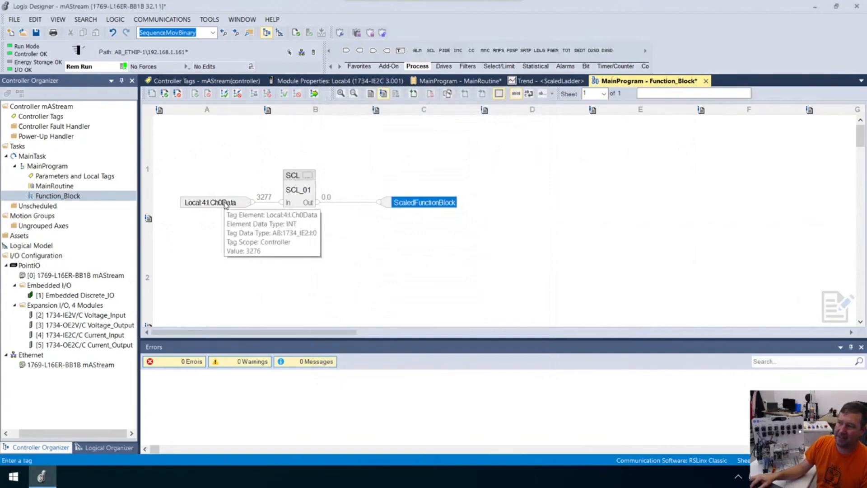
{"action": "mouse_move", "coordinate": [320, 203]}
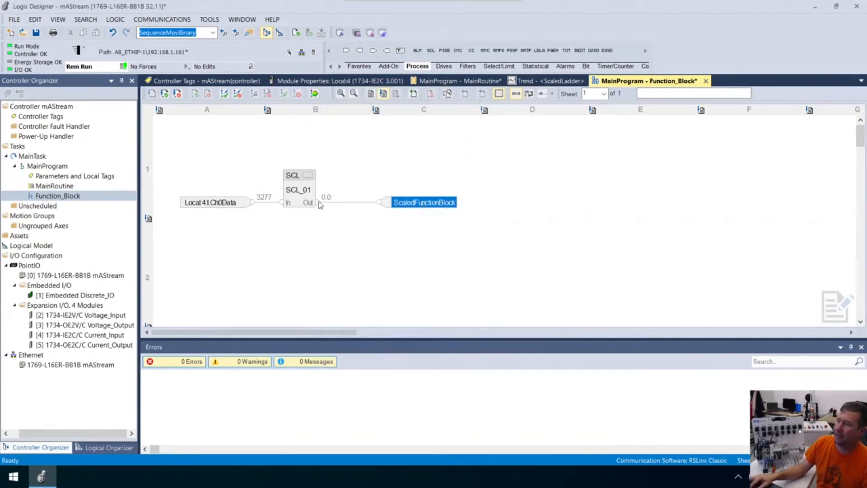
Describe the Local:4:I.Ch0Data input reference as 'Analog input'
{"action": "left_click", "coordinate": [484, 220]}
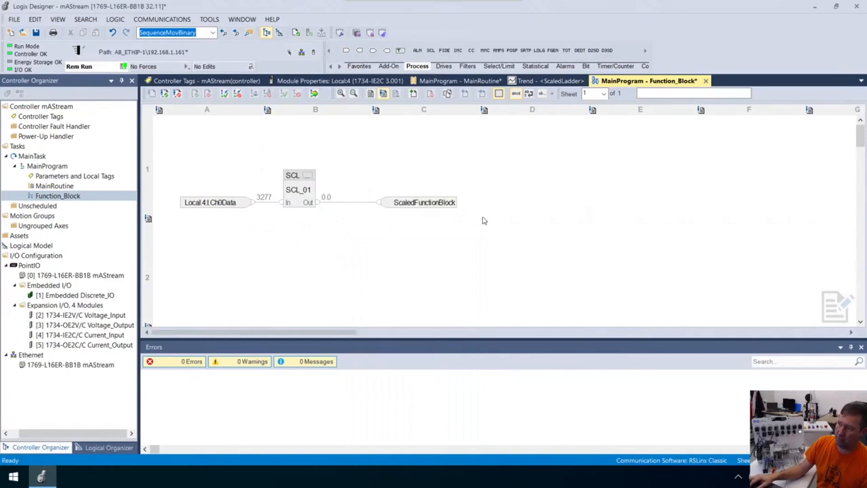
{"action": "double_click", "coordinate": [425, 201]}
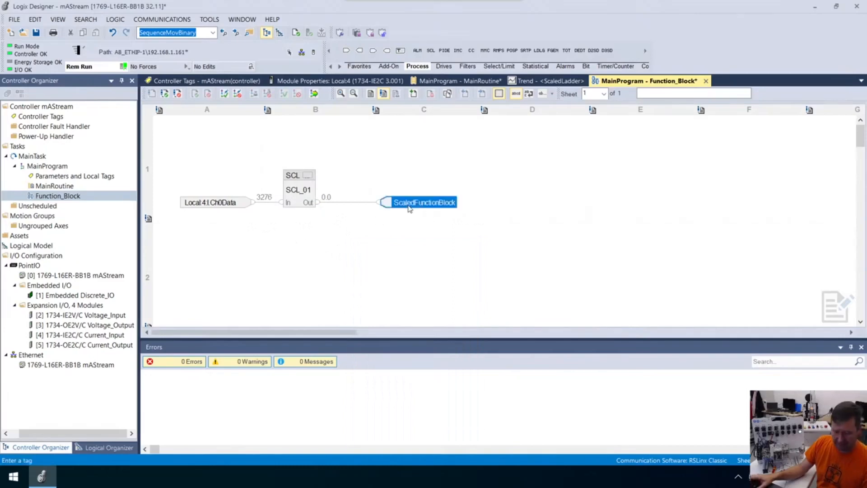
{"action": "double_click", "coordinate": [417, 201]}
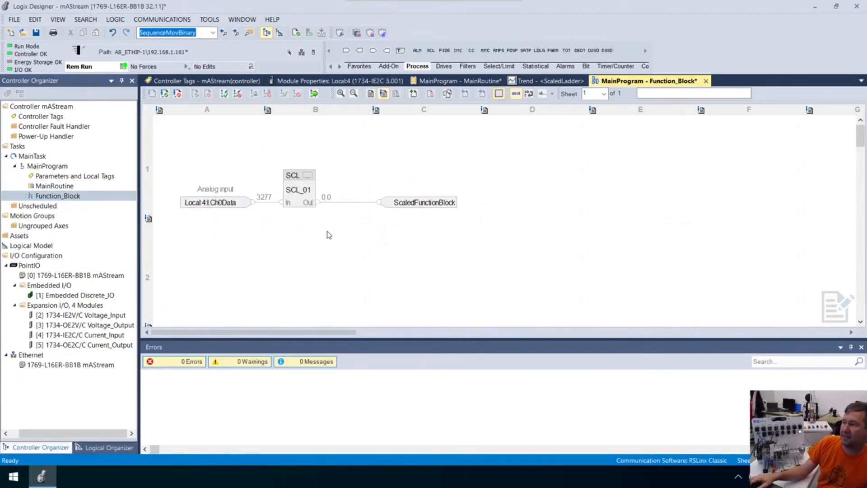
{"action": "right_click", "coordinate": [351, 235]}
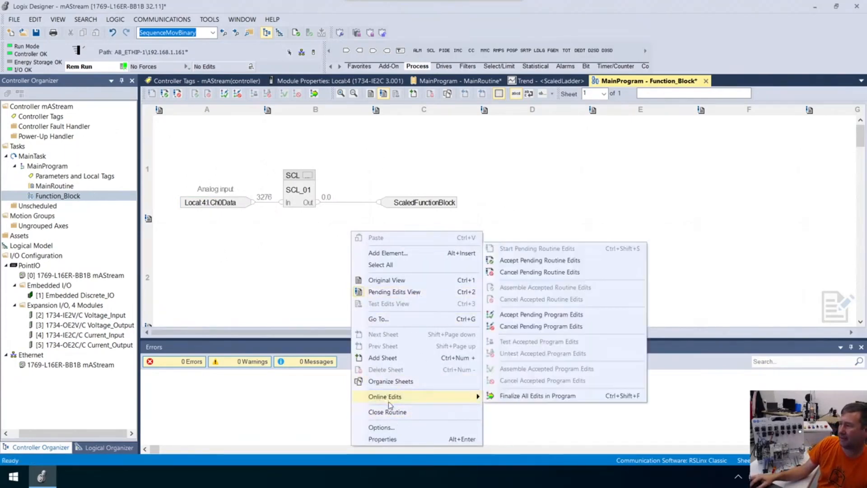
{"action": "left_click", "coordinate": [382, 427]}
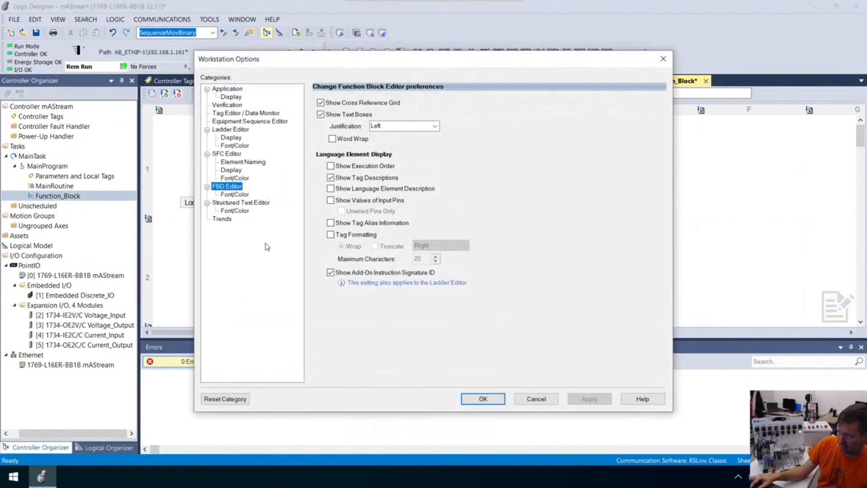
{"action": "left_click", "coordinate": [331, 178]}
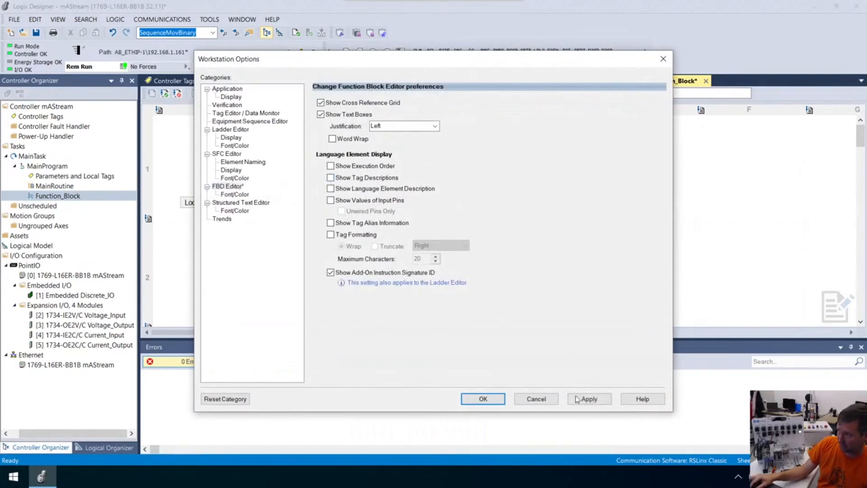
{"action": "left_click", "coordinate": [482, 399]}
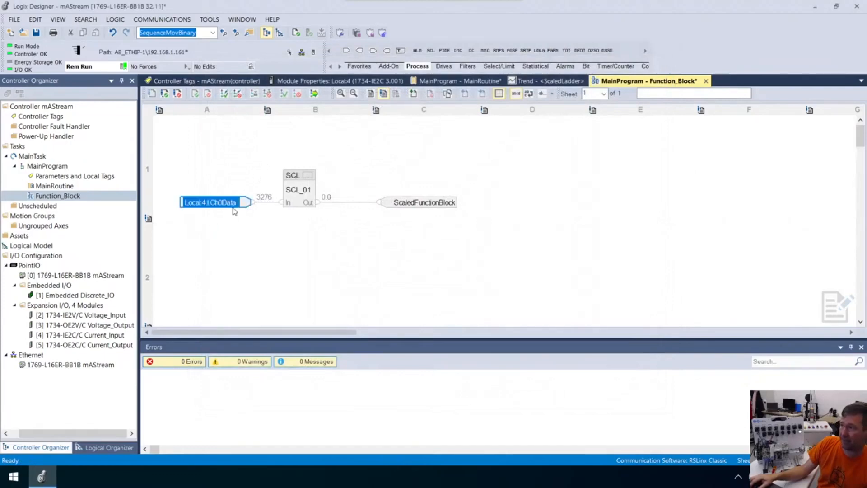
{"action": "right_click", "coordinate": [213, 201]}
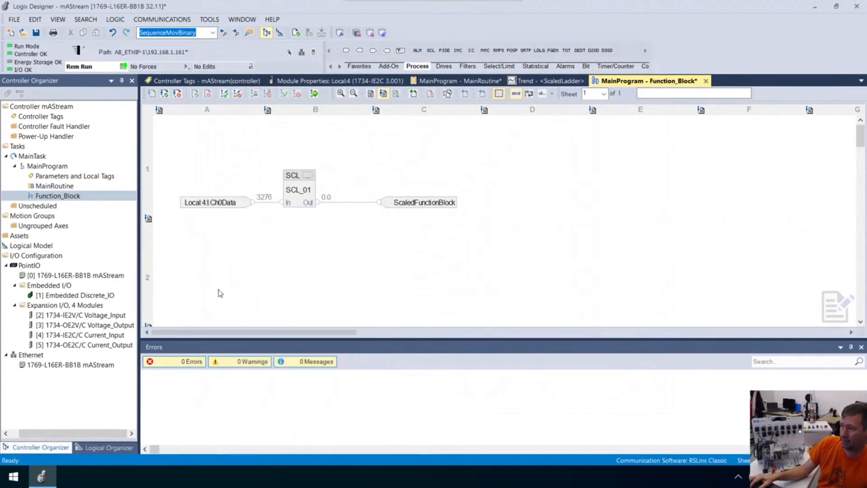
{"action": "right_click", "coordinate": [220, 292]}
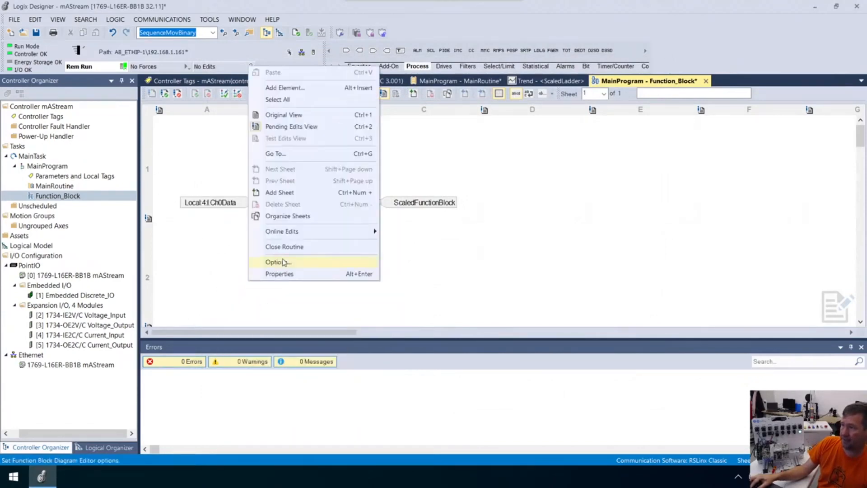
{"action": "left_click", "coordinate": [277, 262]}
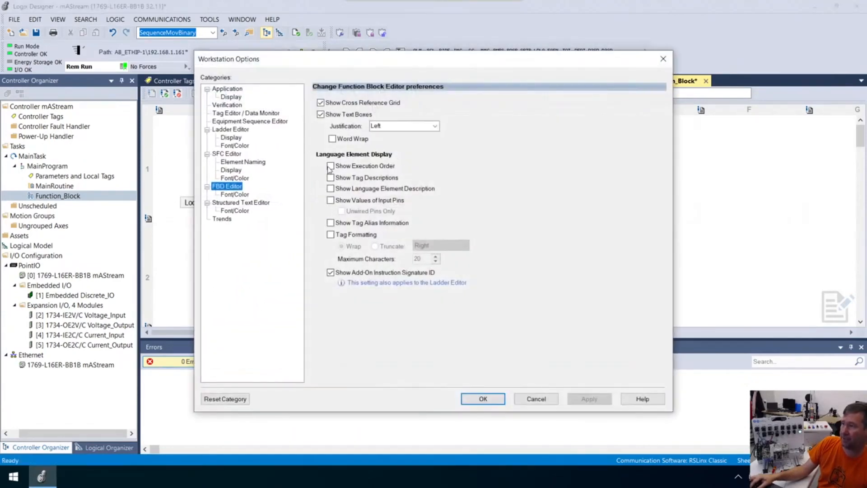
{"action": "left_click", "coordinate": [331, 177]}
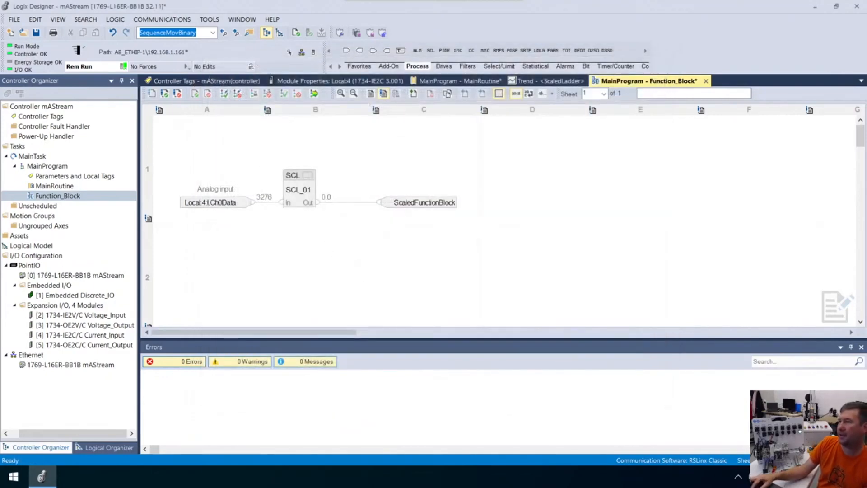
{"action": "mouse_move", "coordinate": [216, 189]}
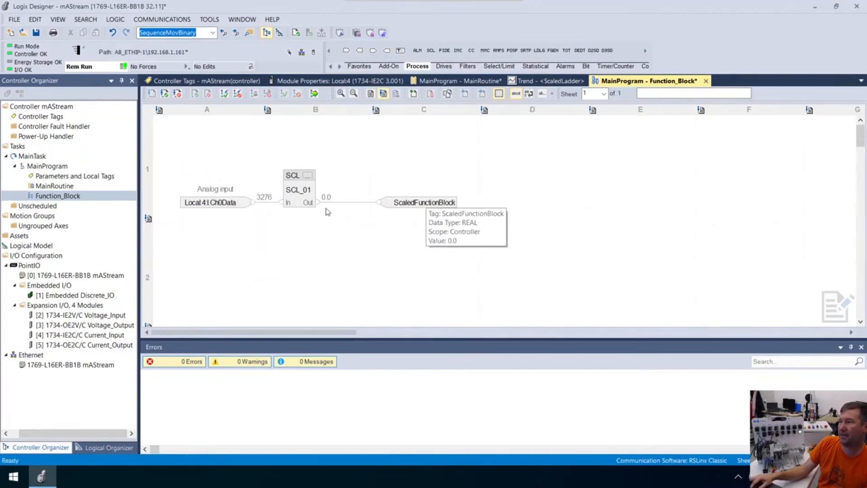
{"action": "mouse_move", "coordinate": [308, 176]}
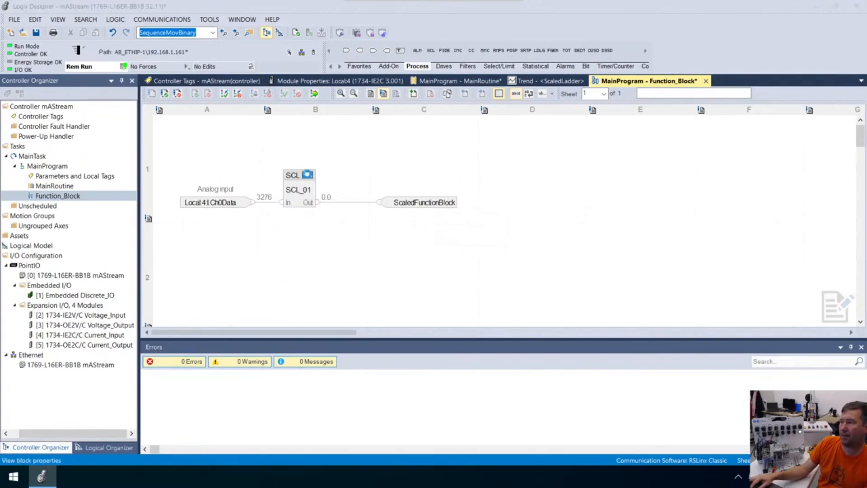
Show SCL_01's parameters, with InRawMax, InRawMin, InEUMax and InEUMin all 0.0
{"action": "double_click", "coordinate": [307, 175]}
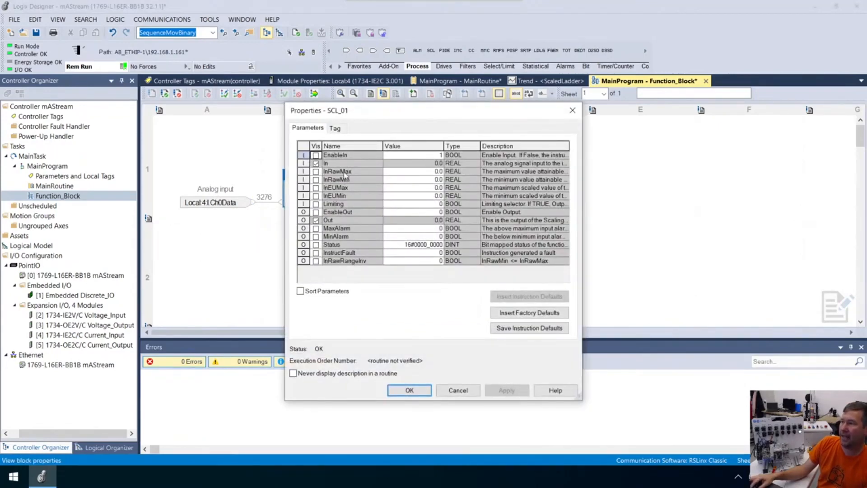
{"action": "mouse_move", "coordinate": [390, 182]}
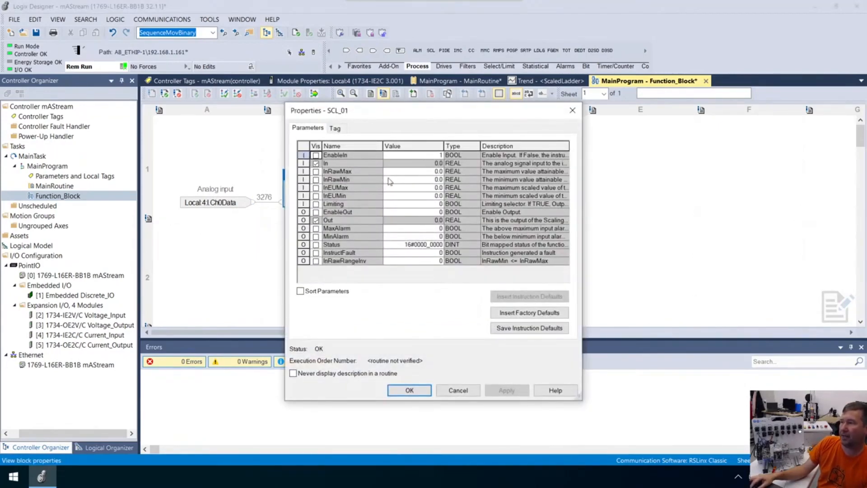
{"action": "mouse_move", "coordinate": [370, 199]}
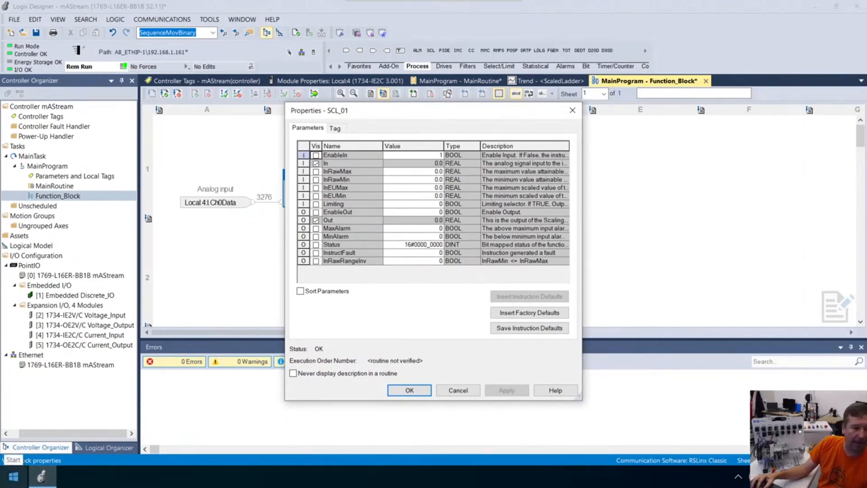
Review the y = mx + b slides and select the raw minimum 3277 in the M ratio line
{"action": "left_click", "coordinate": [32, 479]}
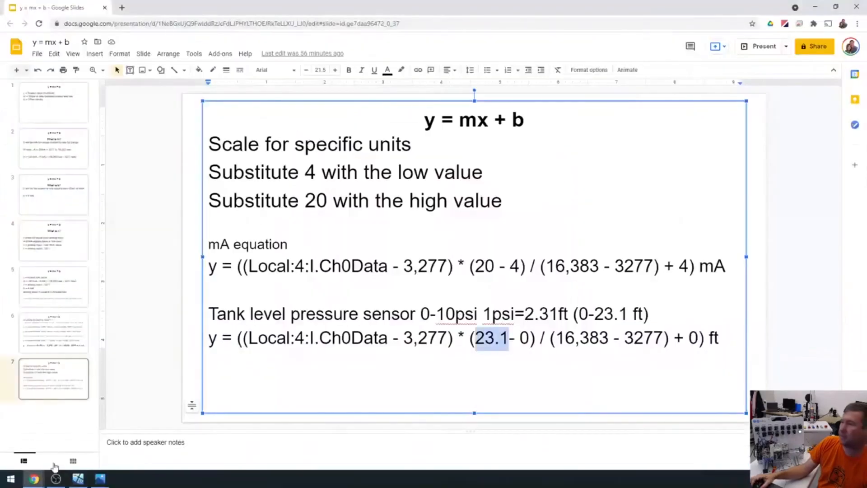
{"action": "left_click", "coordinate": [53, 102]}
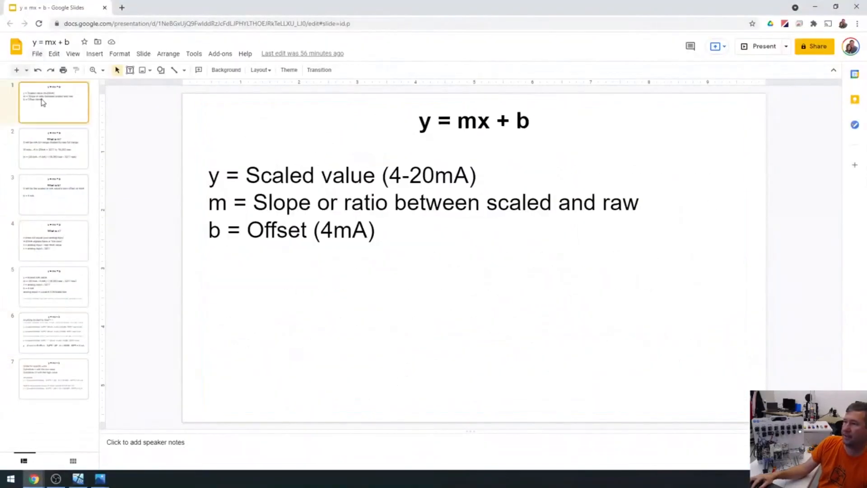
{"action": "left_click", "coordinate": [53, 148]}
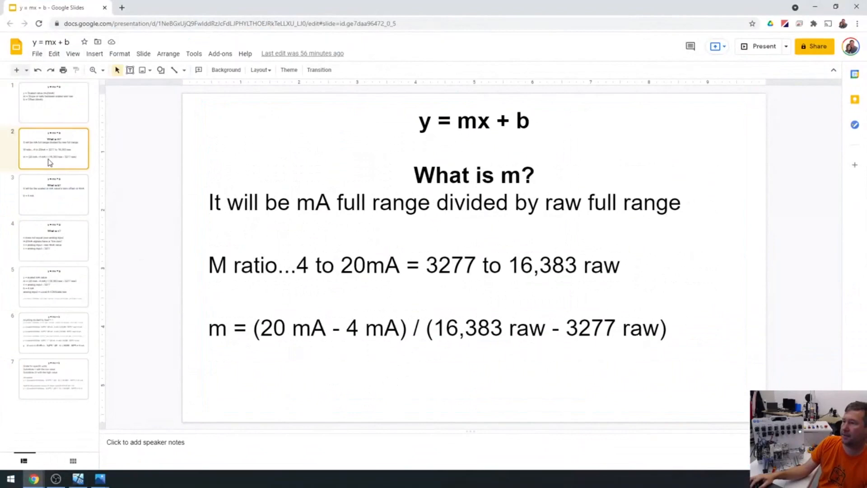
{"action": "mouse_move", "coordinate": [347, 270]}
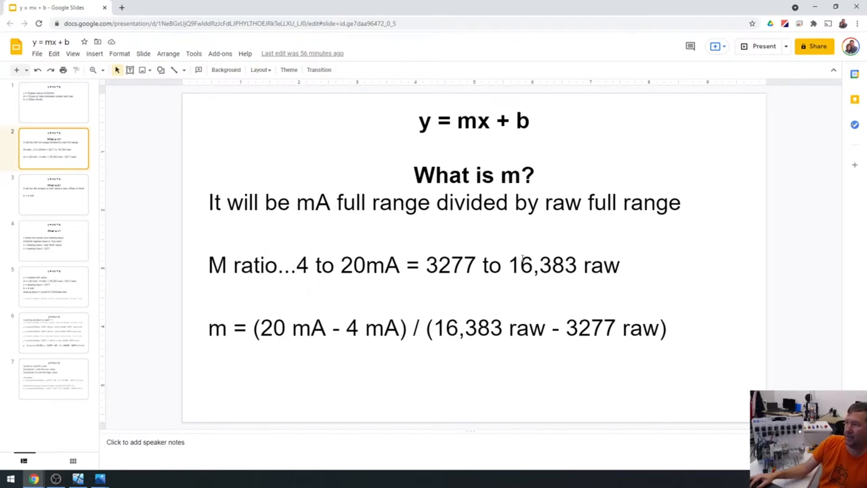
{"action": "mouse_move", "coordinate": [524, 233]}
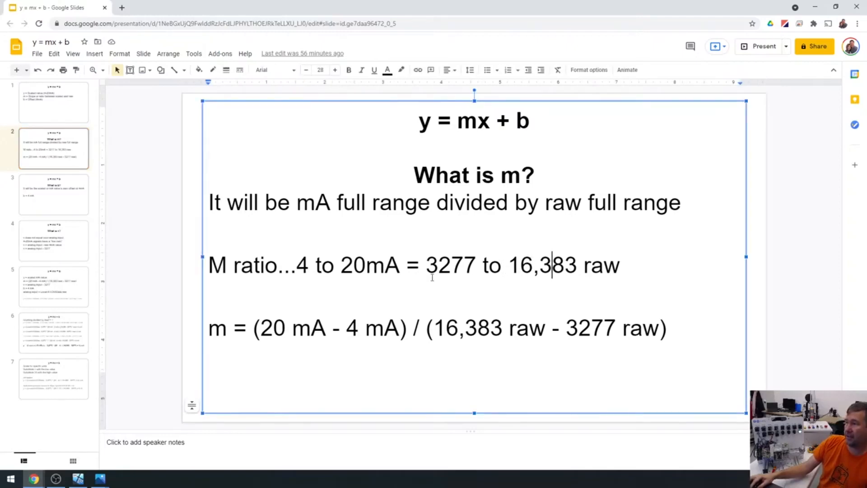
{"action": "double_click", "coordinate": [450, 265]}
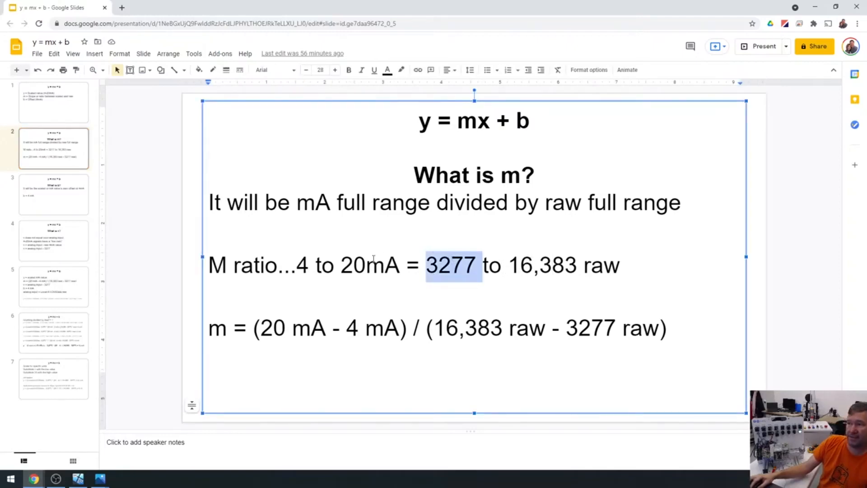
{"action": "double_click", "coordinate": [372, 265]}
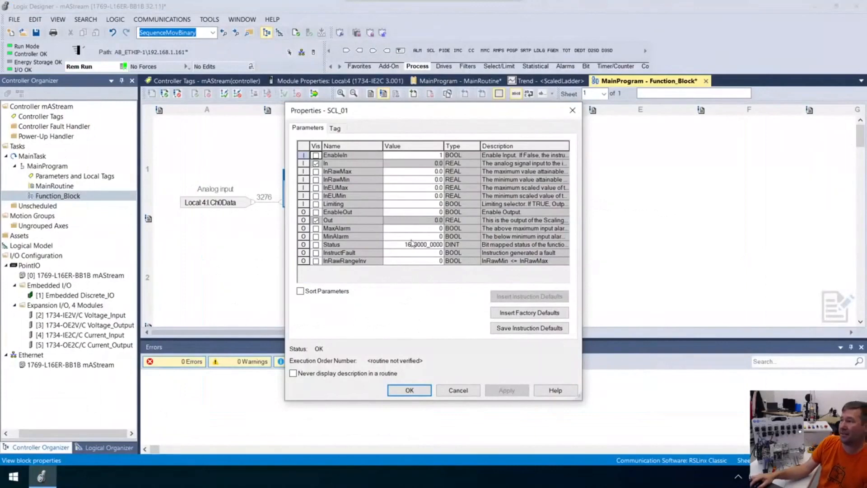
{"action": "mouse_move", "coordinate": [402, 233]}
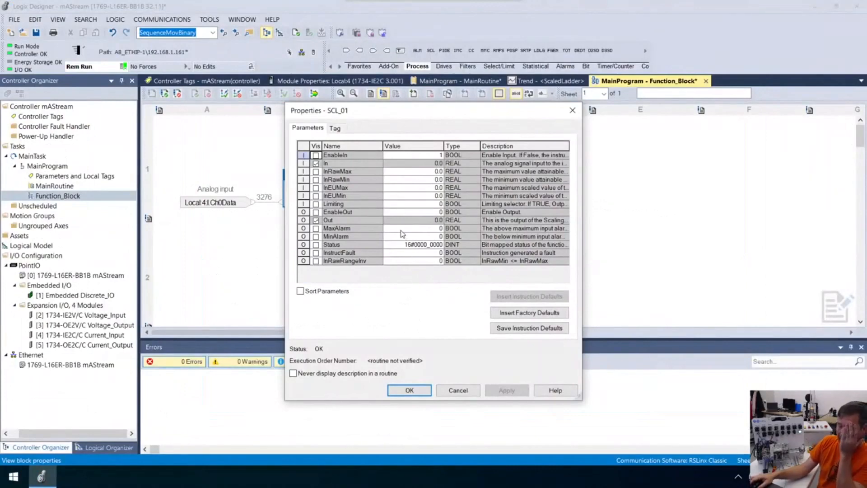
{"action": "mouse_move", "coordinate": [438, 211]}
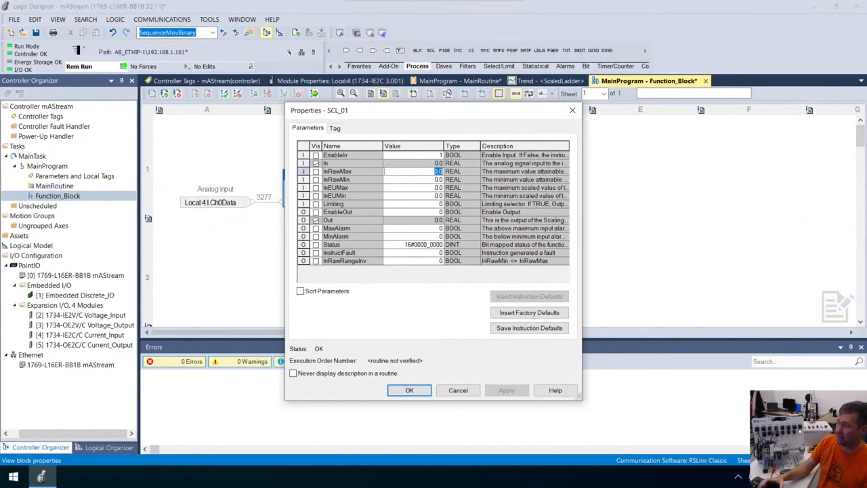
Set SCL_01 to InRawMax 16383, InRawMin 3277, InEUMax 20, InEUMin 4 and apply
{"action": "type", "text": "16383"}
{"action": "left_click", "coordinate": [413, 179]}
{"action": "type", "text": "3277"}
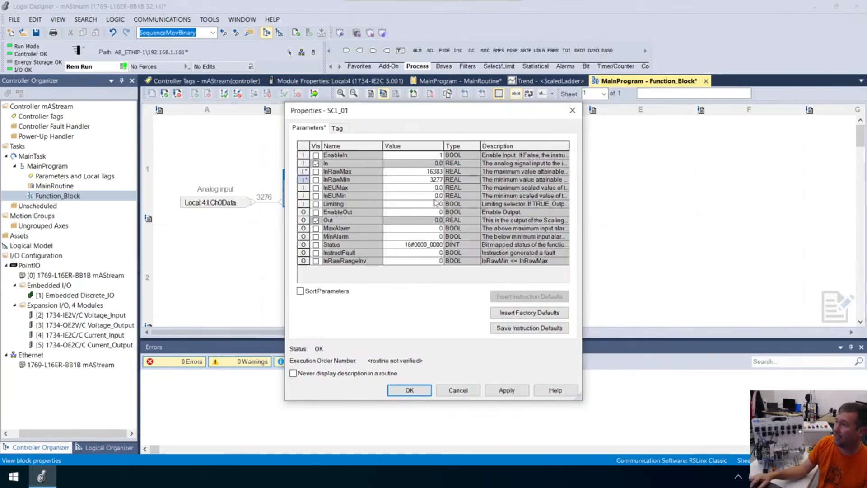
{"action": "left_click", "coordinate": [423, 187]}
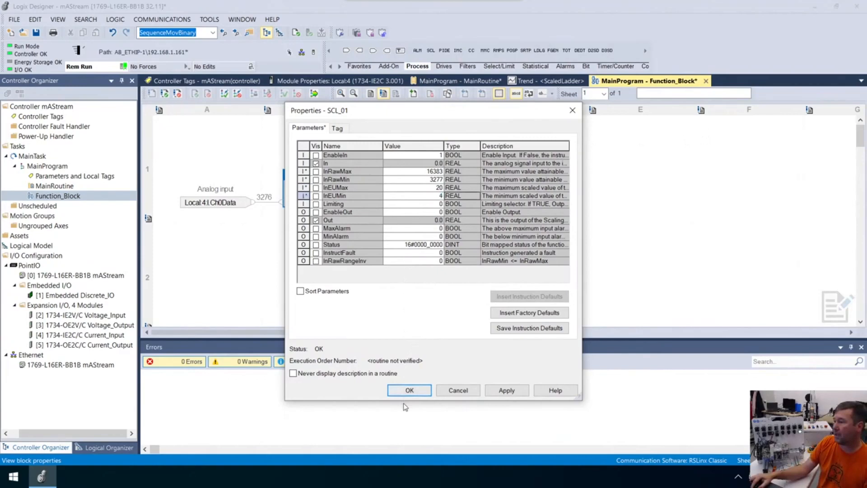
{"action": "left_click", "coordinate": [409, 390]}
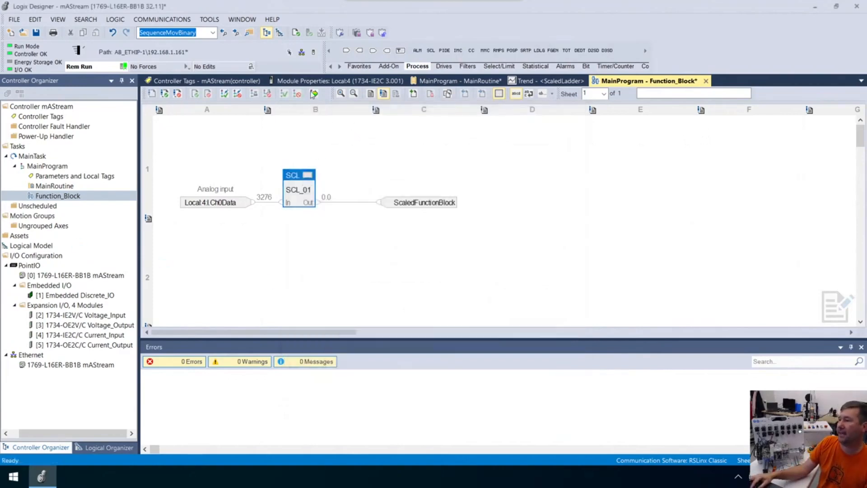
Finalize all pending Function_Block edits so they are accepted with zero errors
{"action": "left_click", "coordinate": [298, 93]}
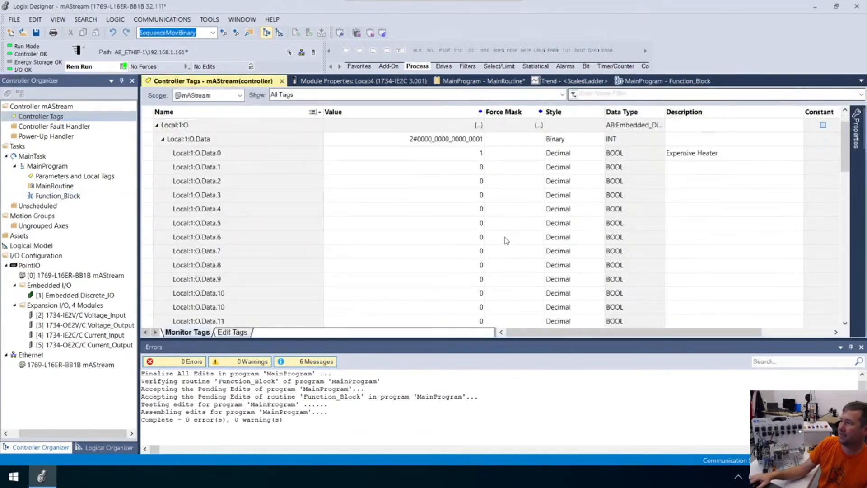
{"action": "scroll", "scroll_direction": "down", "scroll_amount": 3}
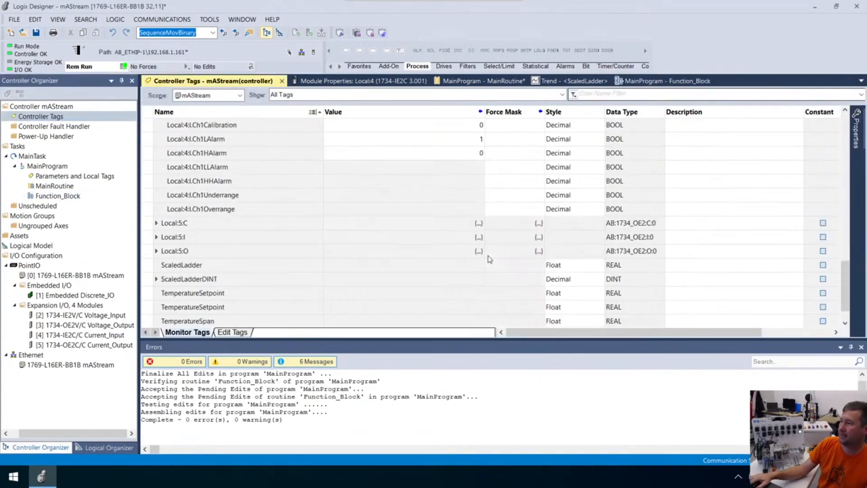
{"action": "scroll", "scroll_direction": "down", "scroll_amount": 3}
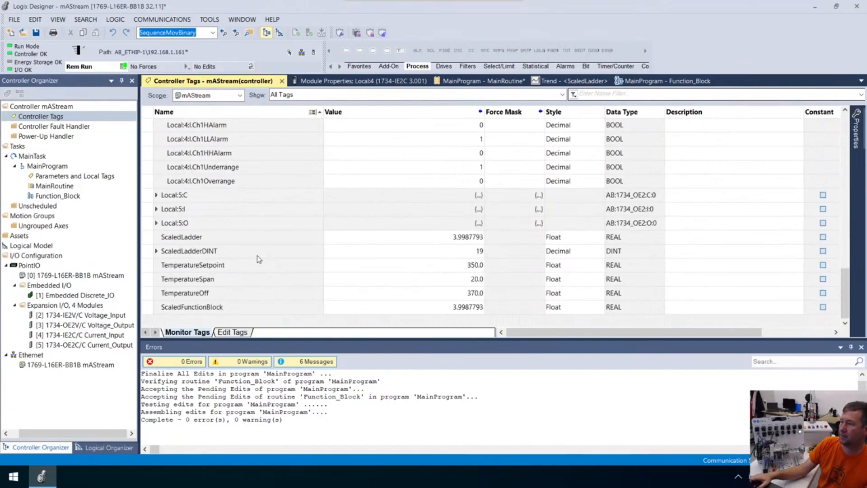
{"action": "mouse_move", "coordinate": [232, 285]}
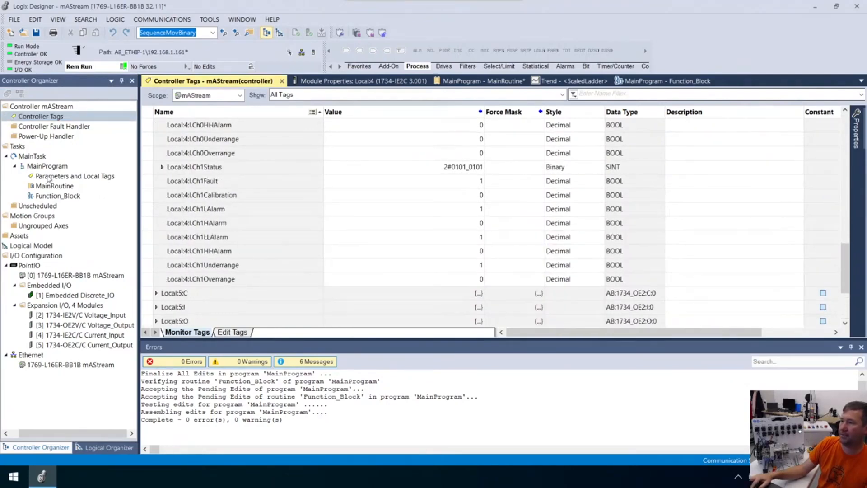
Show the controller tags where ScaledFunctionBlock and ScaledLadder both read 3.9987793
{"action": "left_click", "coordinate": [74, 176]}
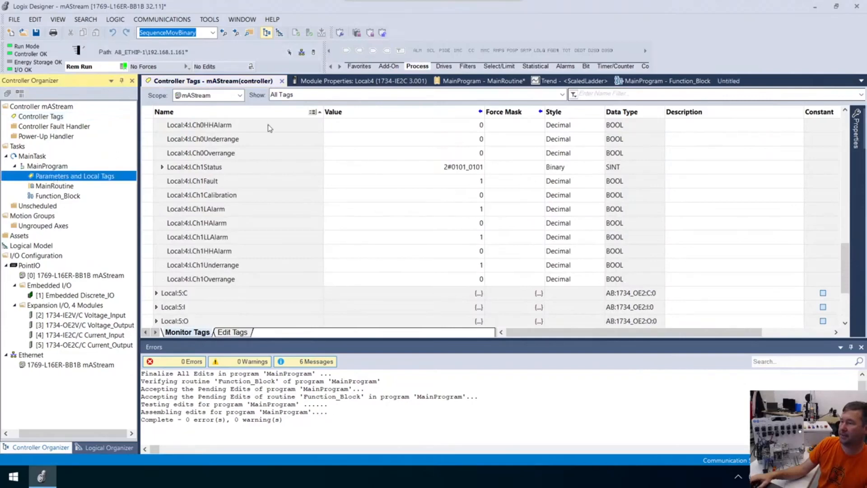
{"action": "left_click", "coordinate": [73, 176]}
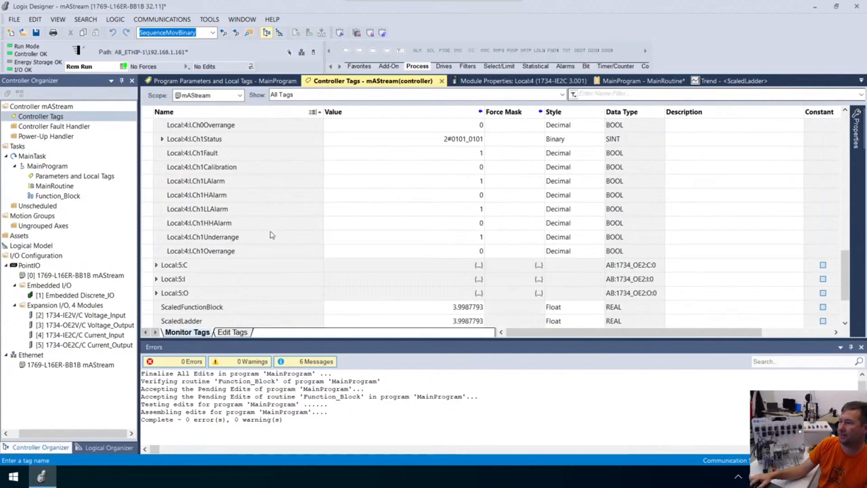
{"action": "scroll", "scroll_direction": "down", "scroll_amount": 3}
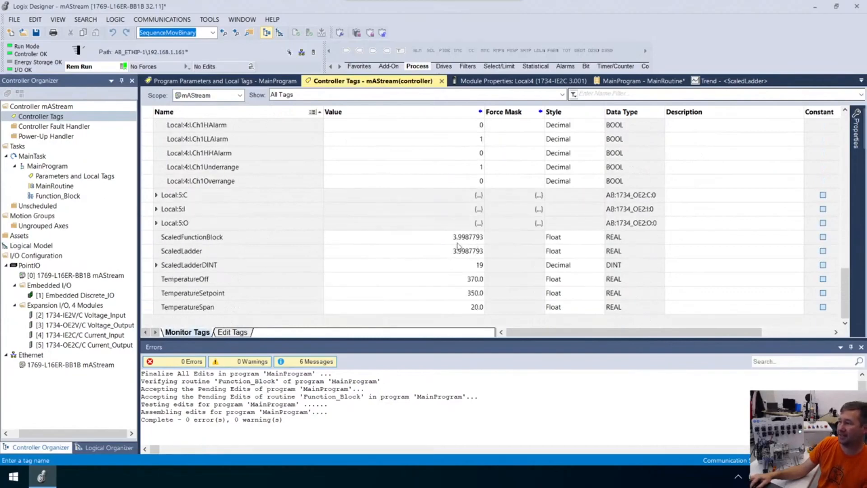
{"action": "mouse_move", "coordinate": [213, 251]}
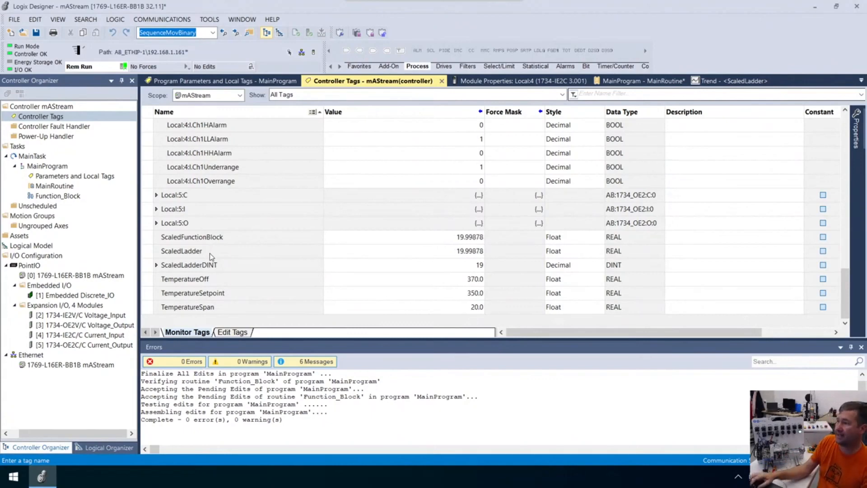
{"action": "mouse_move", "coordinate": [466, 249]}
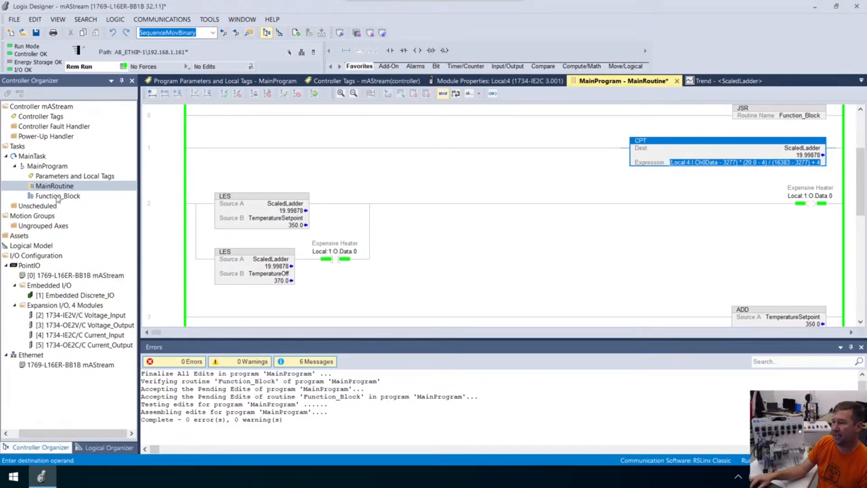
Open the Function_Block routine showing SCL_01 scaling raw 16382 to 19.99878
{"action": "double_click", "coordinate": [58, 196]}
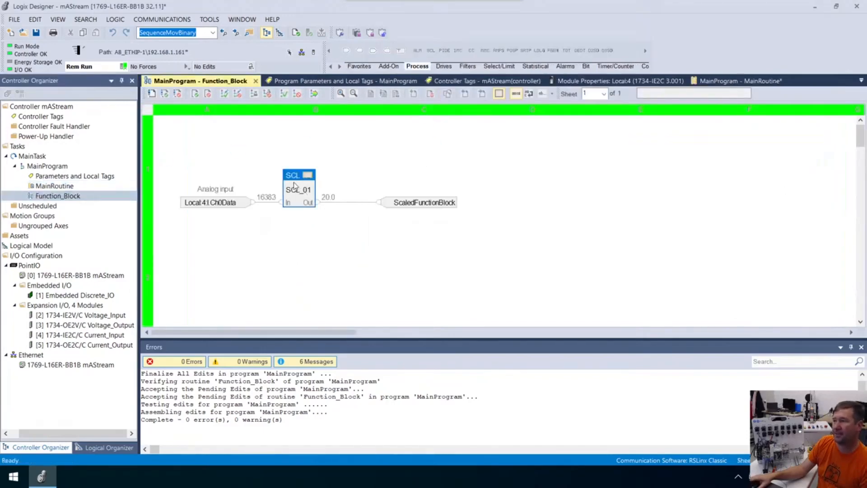
{"action": "mouse_move", "coordinate": [452, 194]}
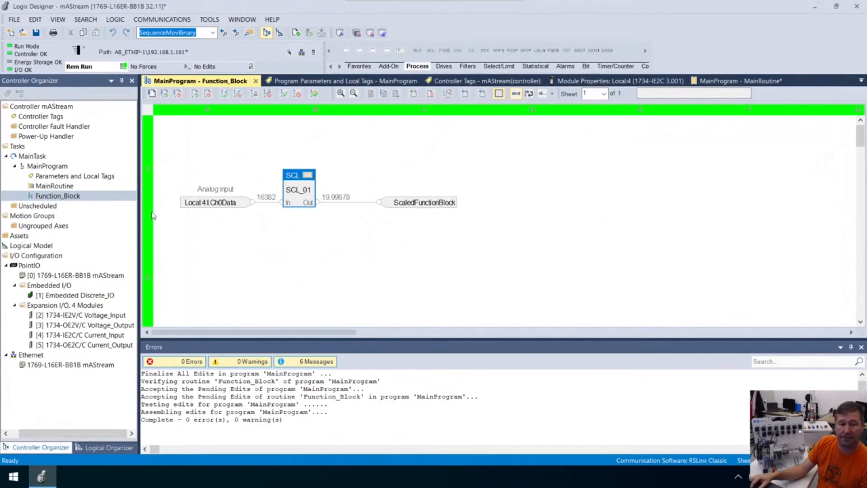
{"action": "mouse_move", "coordinate": [55, 177]}
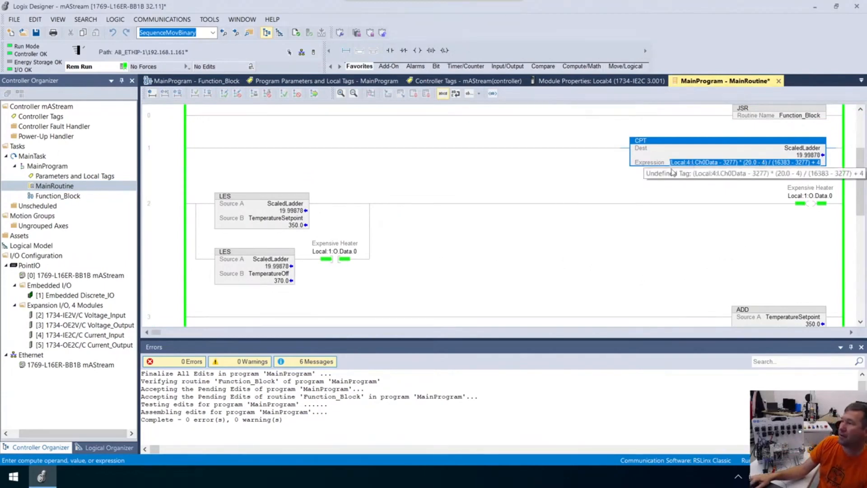
{"action": "mouse_move", "coordinate": [55, 199]}
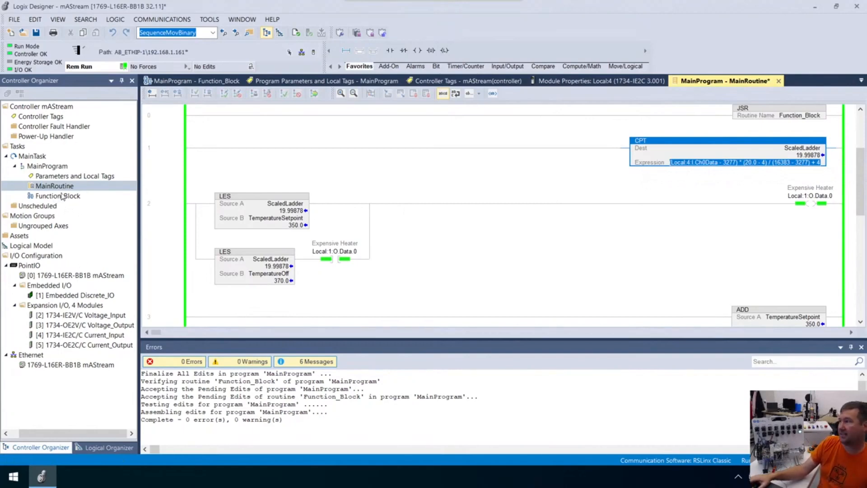
{"action": "mouse_move", "coordinate": [785, 169]}
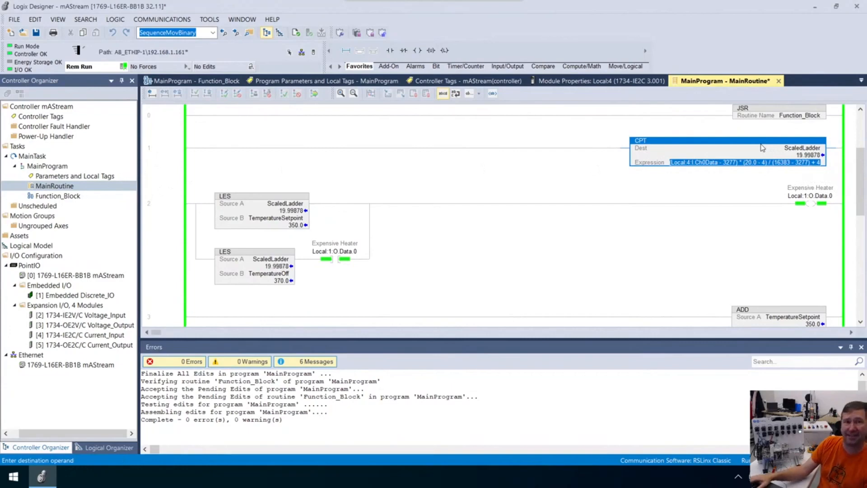
{"action": "mouse_move", "coordinate": [763, 147]}
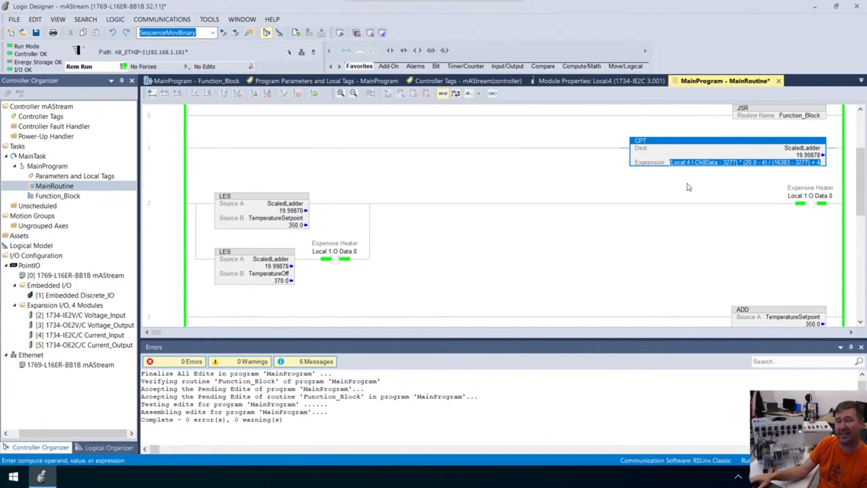
{"action": "mouse_move", "coordinate": [731, 146]}
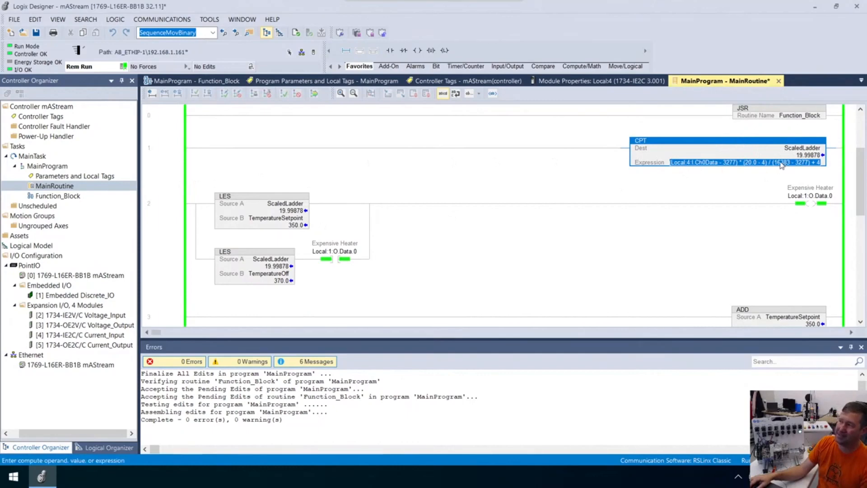
{"action": "mouse_move", "coordinate": [120, 215]}
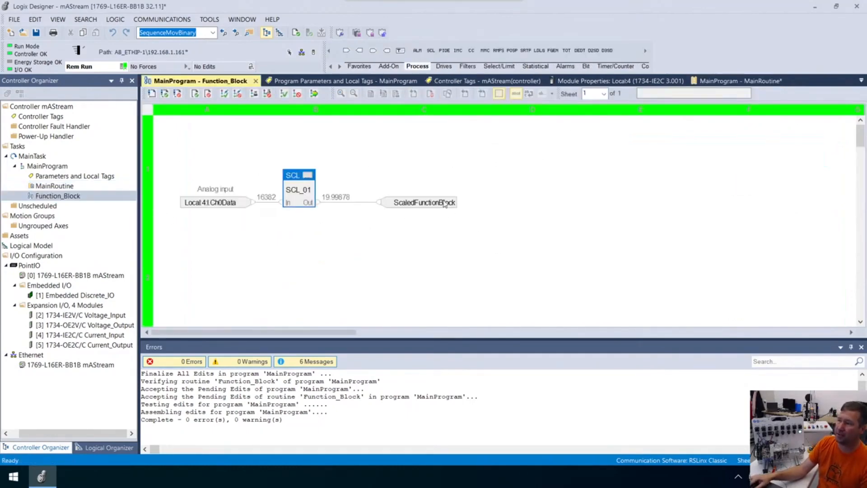
{"action": "mouse_move", "coordinate": [309, 177]}
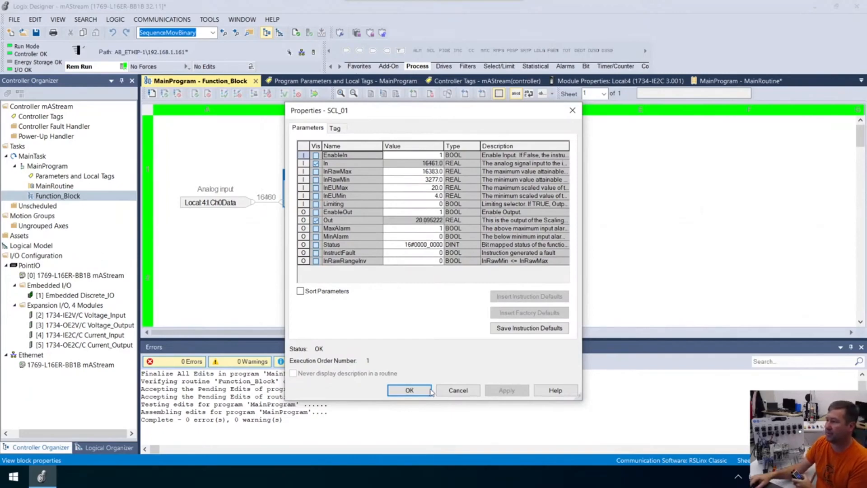
Close the SCL_01 parameters with OK and review the controller tag values
{"action": "left_click", "coordinate": [410, 391]}
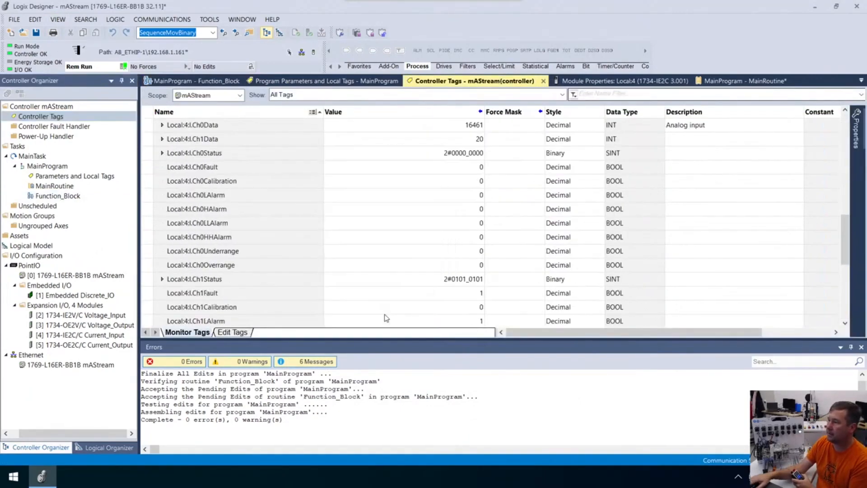
{"action": "scroll", "scroll_direction": "down", "scroll_amount": 3}
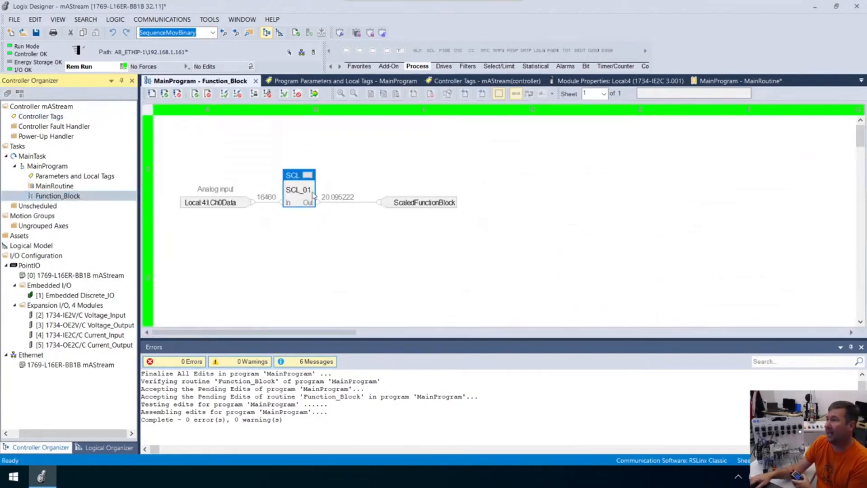
{"action": "double_click", "coordinate": [299, 189]}
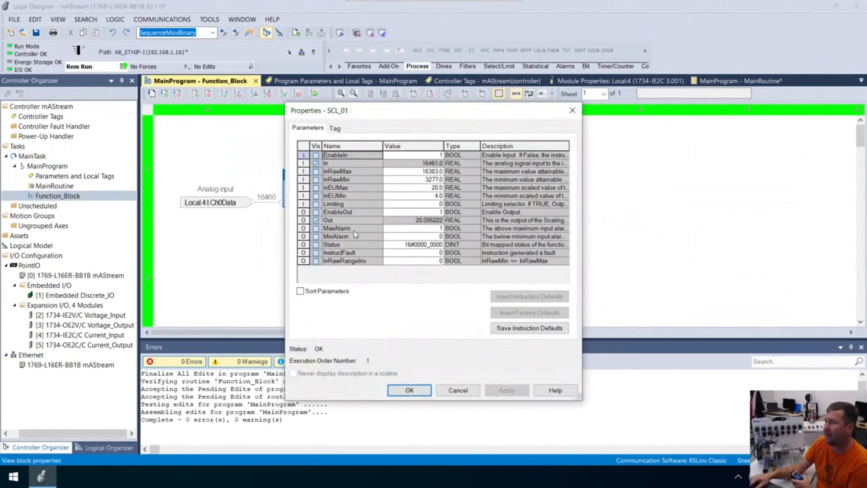
{"action": "mouse_move", "coordinate": [451, 231]}
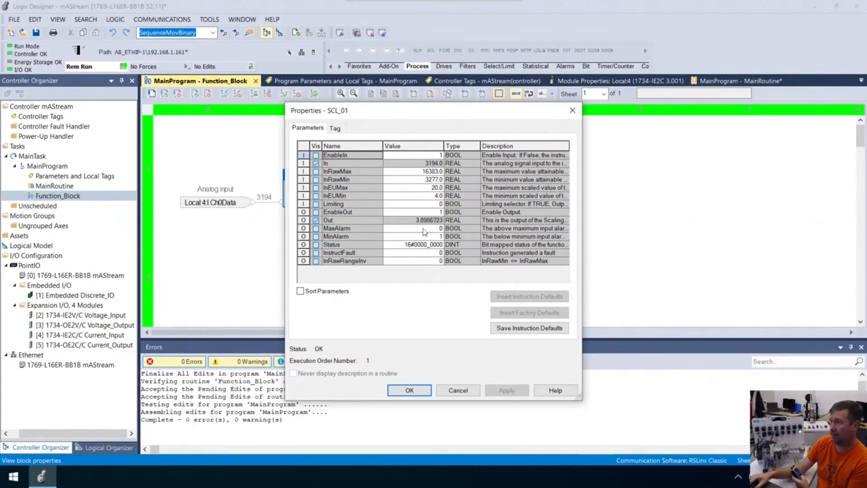
{"action": "mouse_move", "coordinate": [391, 326]}
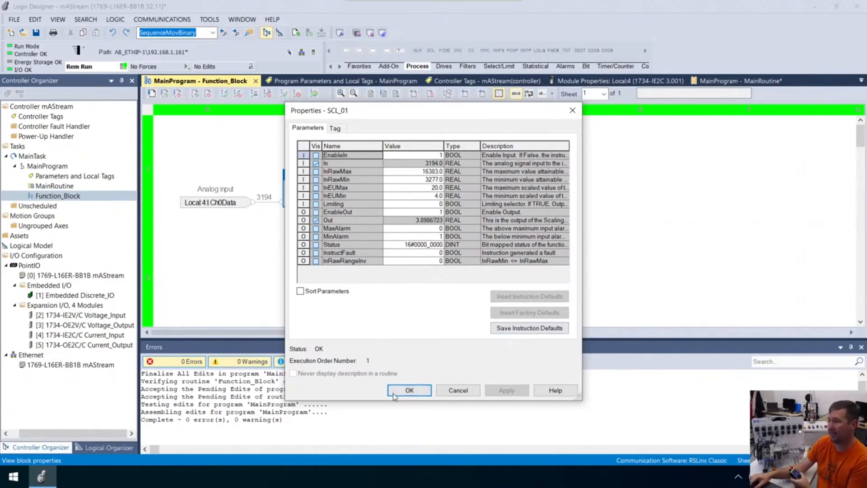
{"action": "left_click", "coordinate": [409, 391]}
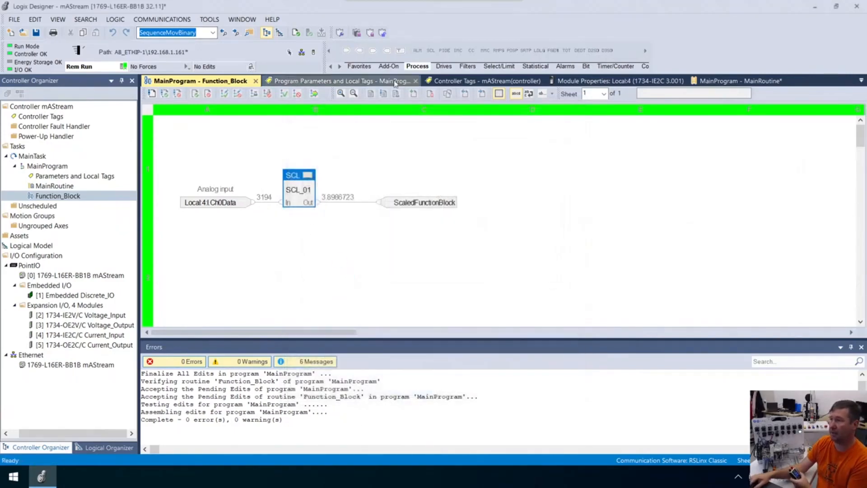
{"action": "left_click", "coordinate": [485, 80]}
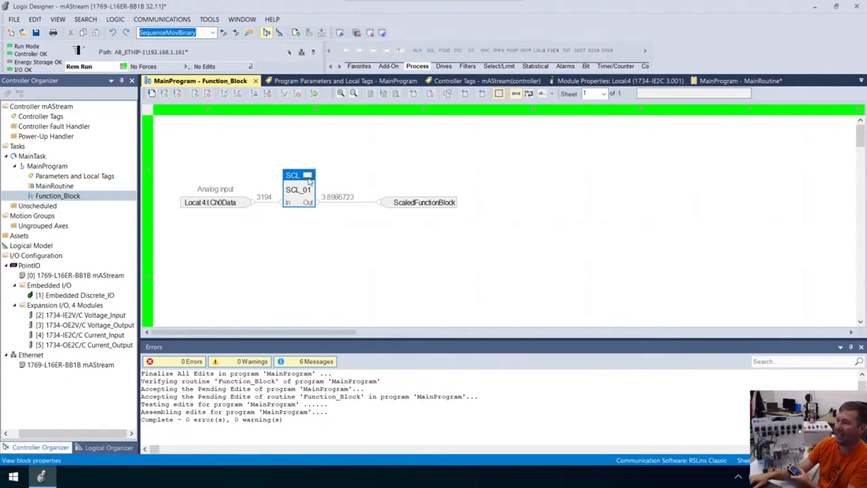
Set SCL_01's Limiting parameter to 1 and apply it so low output clamps to 4.0
{"action": "double_click", "coordinate": [299, 188]}
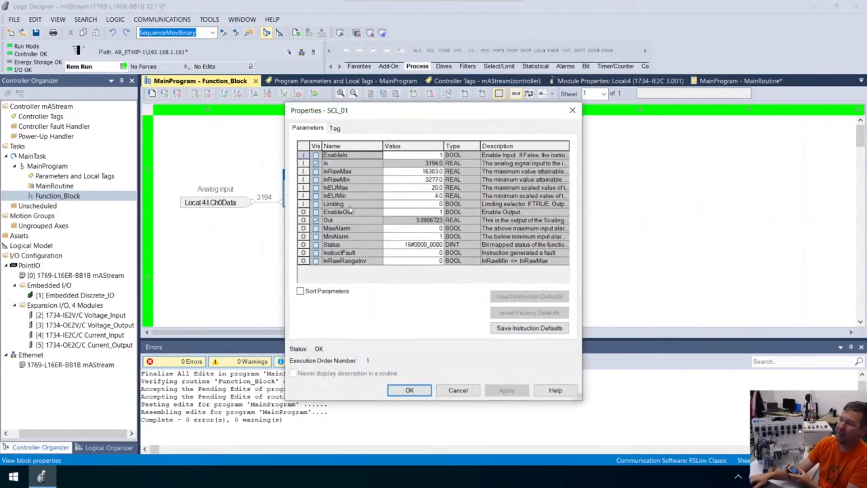
{"action": "left_click", "coordinate": [412, 204]}
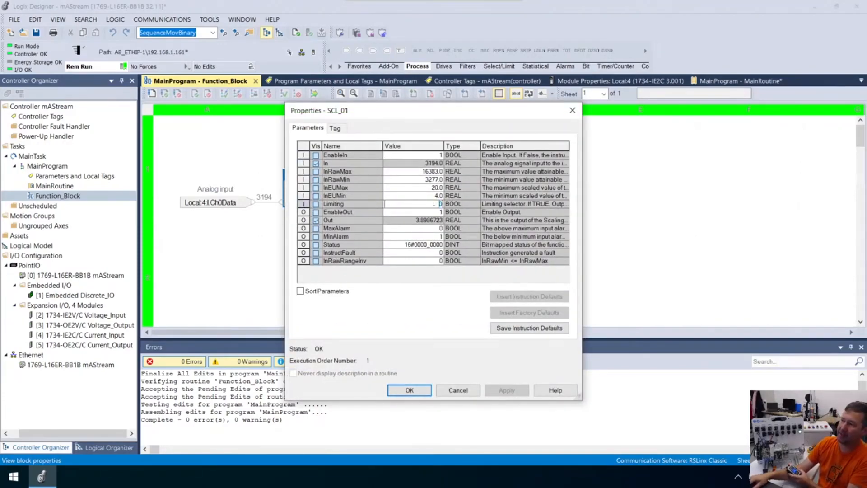
{"action": "left_click", "coordinate": [412, 203]}
{"action": "type", "text": "1"}
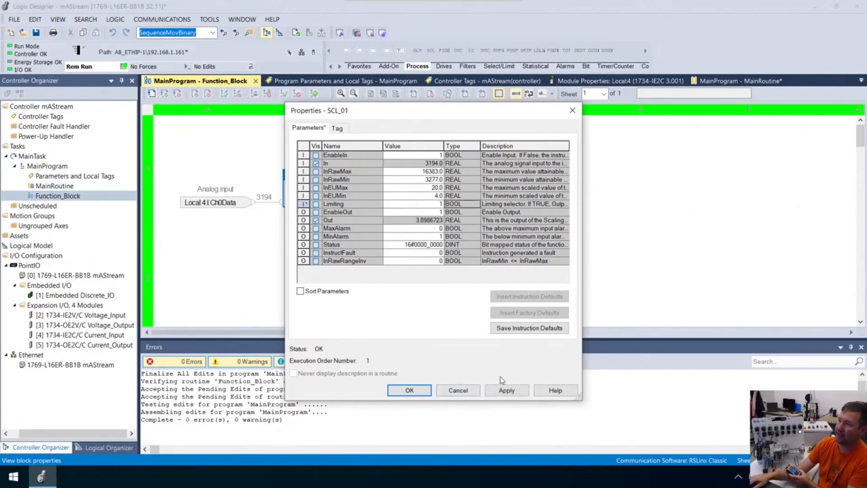
{"action": "left_click", "coordinate": [506, 390]}
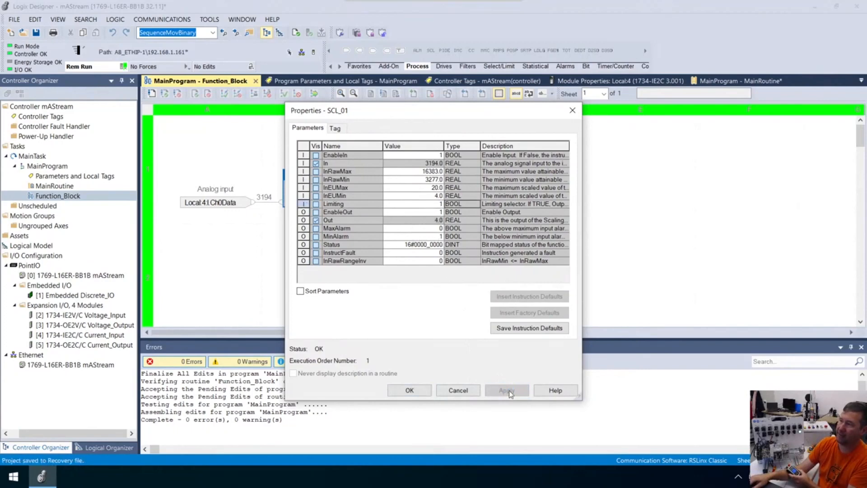
{"action": "left_click", "coordinate": [506, 391]}
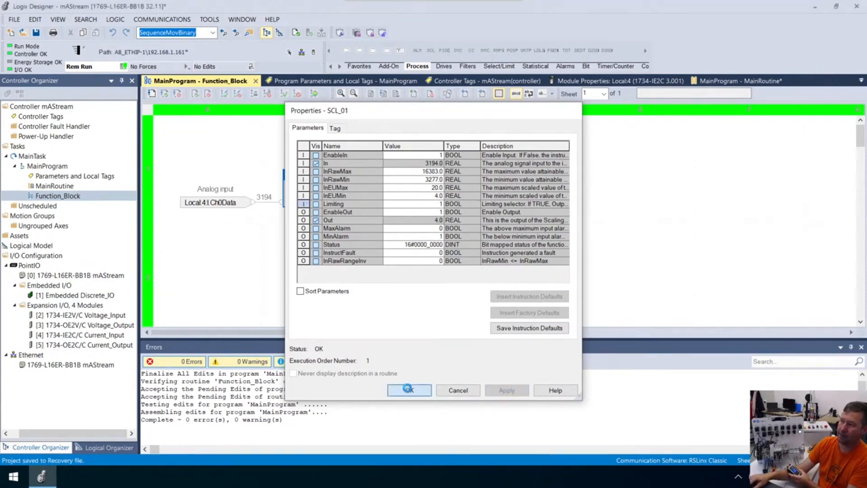
{"action": "left_click", "coordinate": [409, 390]}
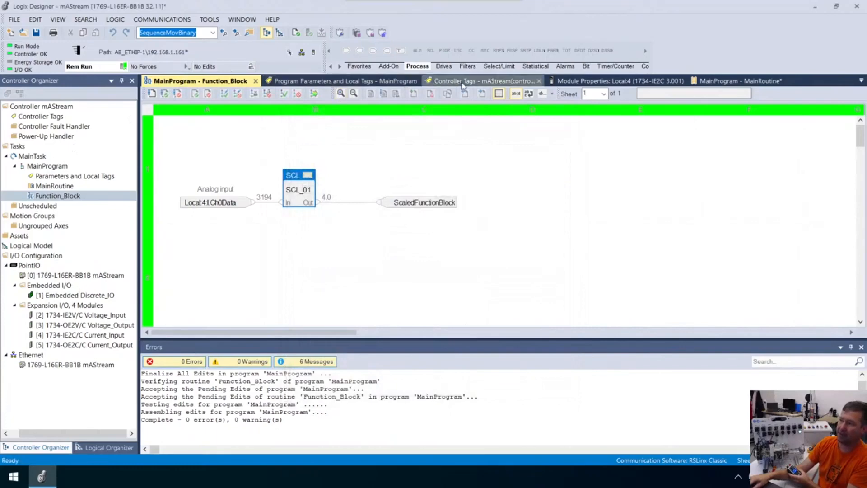
{"action": "left_click", "coordinate": [481, 80]}
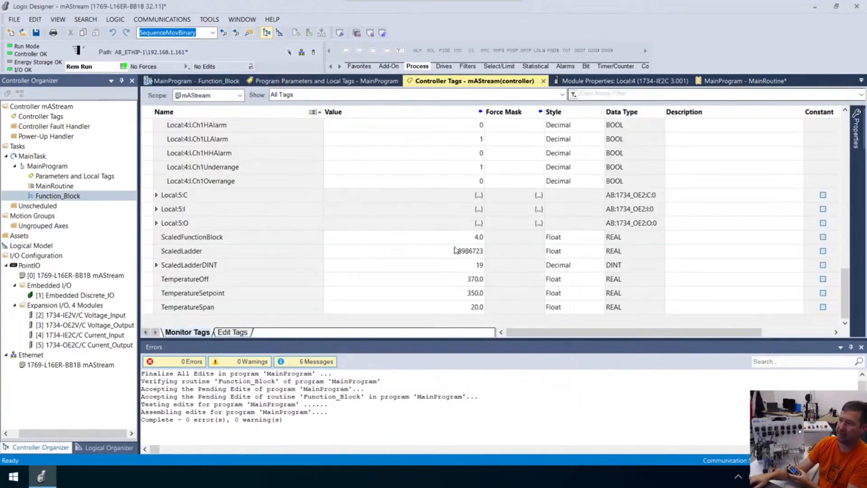
{"action": "mouse_move", "coordinate": [479, 257]}
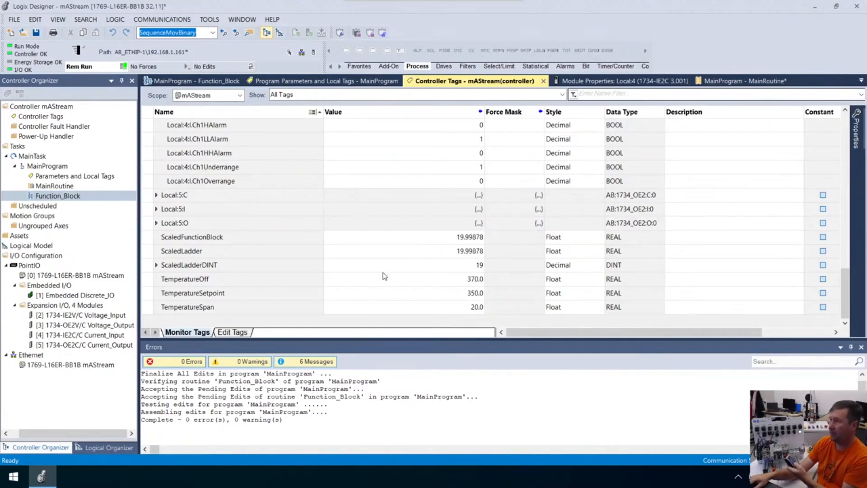
{"action": "mouse_move", "coordinate": [491, 238]}
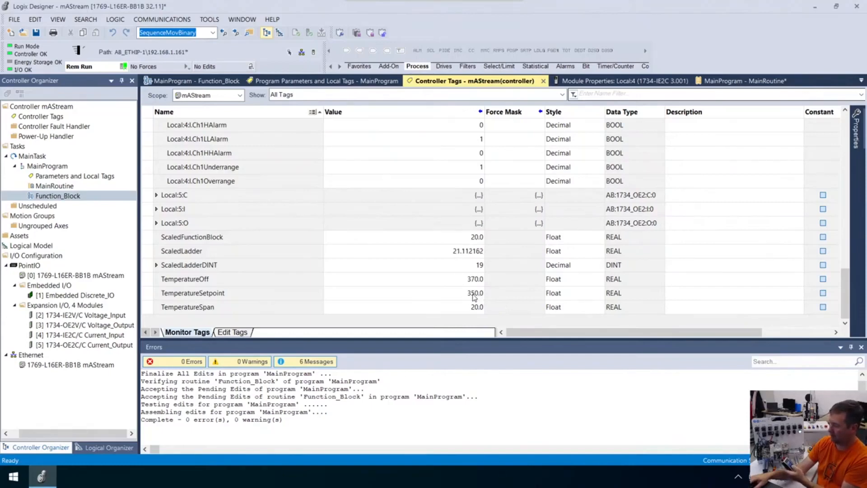
{"action": "mouse_move", "coordinate": [475, 258]}
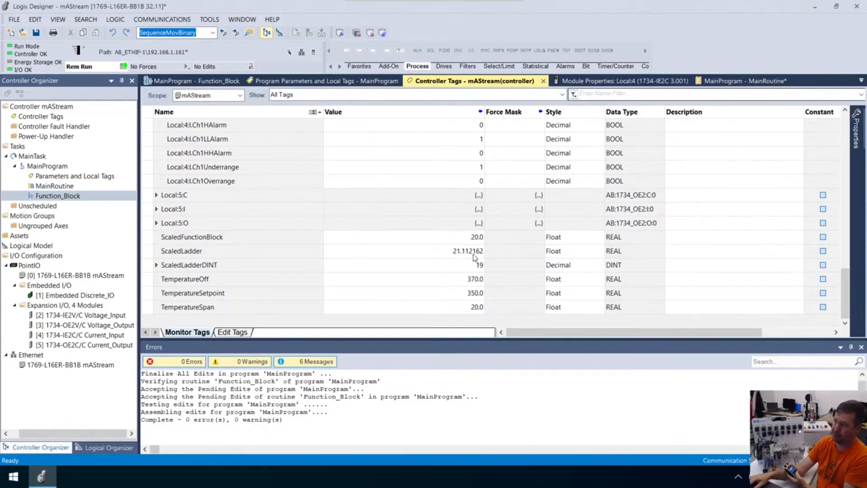
{"action": "mouse_move", "coordinate": [577, 227]}
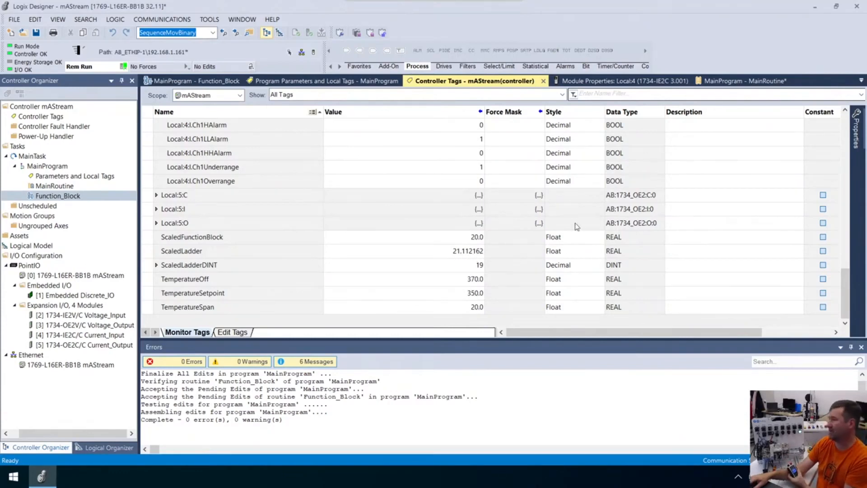
{"action": "mouse_move", "coordinate": [454, 253]}
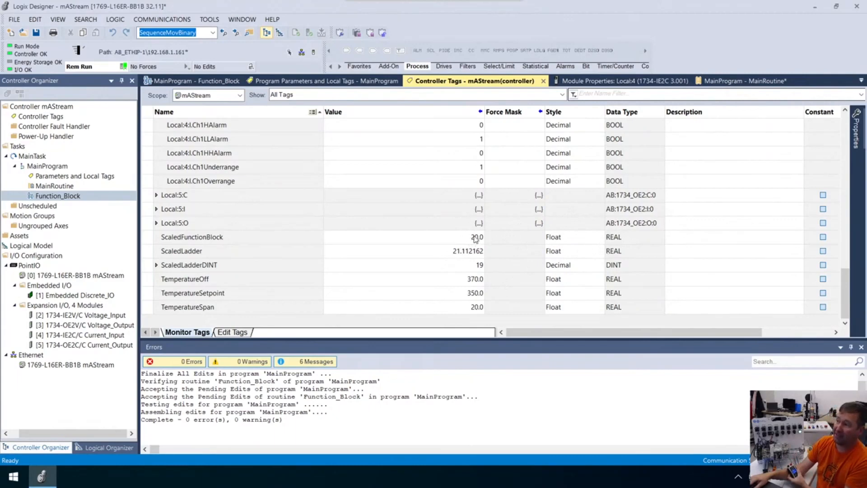
{"action": "mouse_move", "coordinate": [471, 240]}
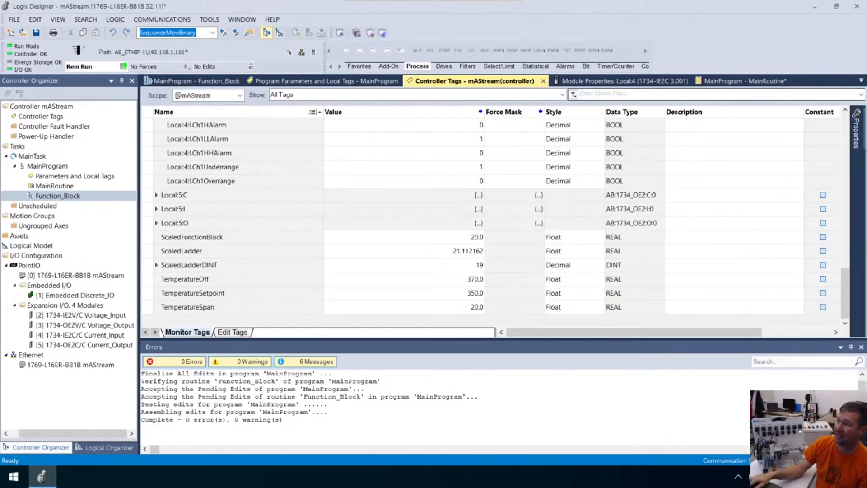
{"action": "mouse_move", "coordinate": [344, 80]}
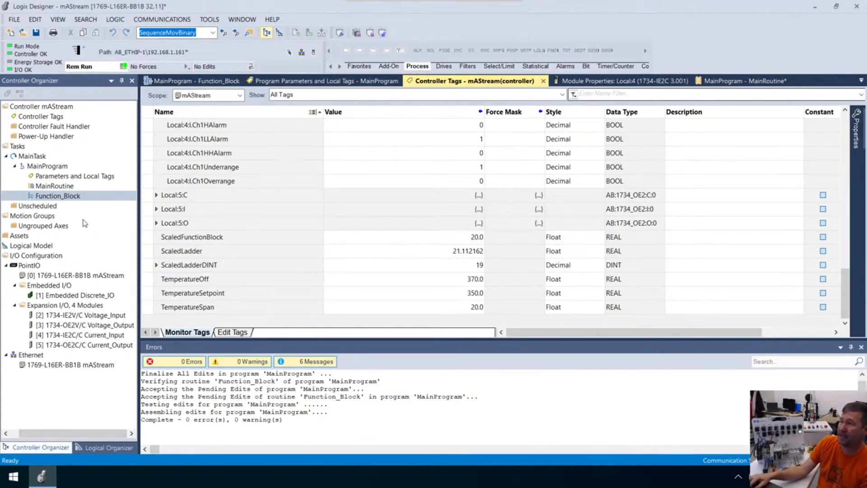
{"action": "left_click", "coordinate": [196, 80]}
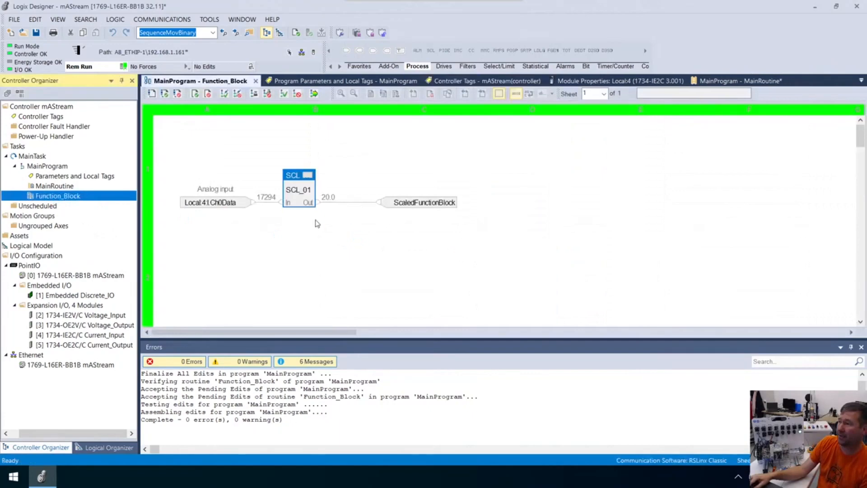
Set SCL_01's Limiting parameter back to 0 so output rises unclamped to 21.112162
{"action": "double_click", "coordinate": [299, 189]}
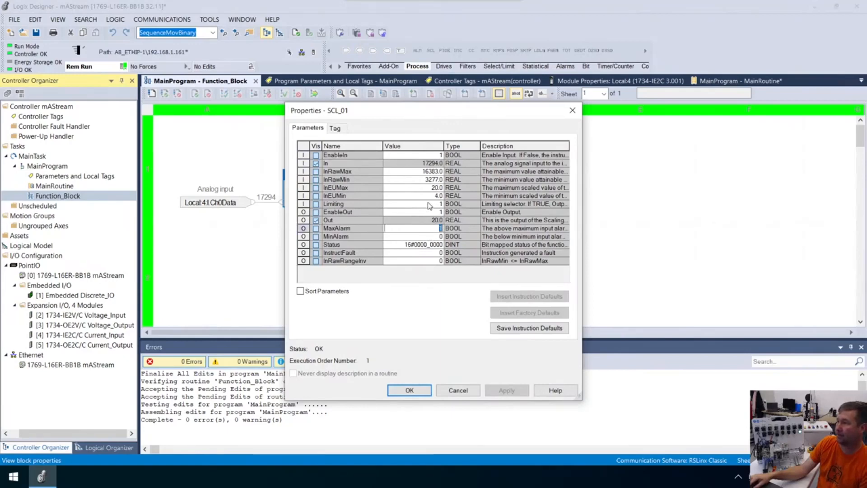
{"action": "left_click", "coordinate": [412, 203]}
{"action": "type", "text": "0"}
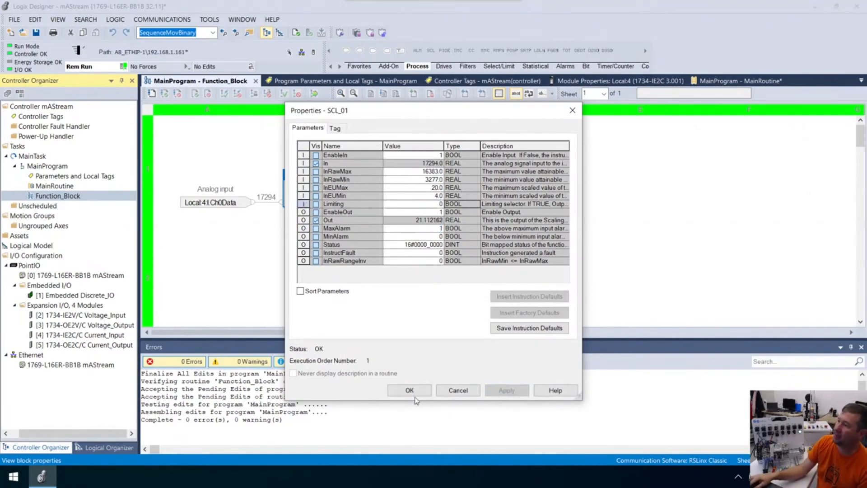
{"action": "left_click", "coordinate": [409, 391]}
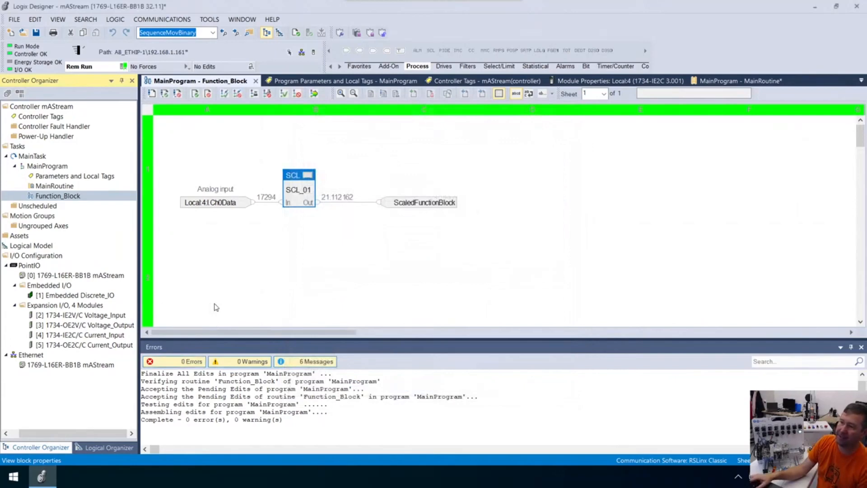
{"action": "mouse_move", "coordinate": [193, 293]}
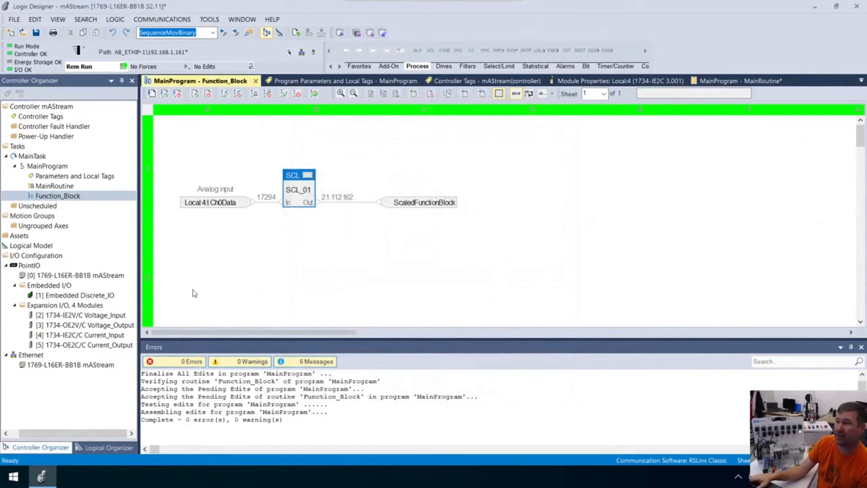